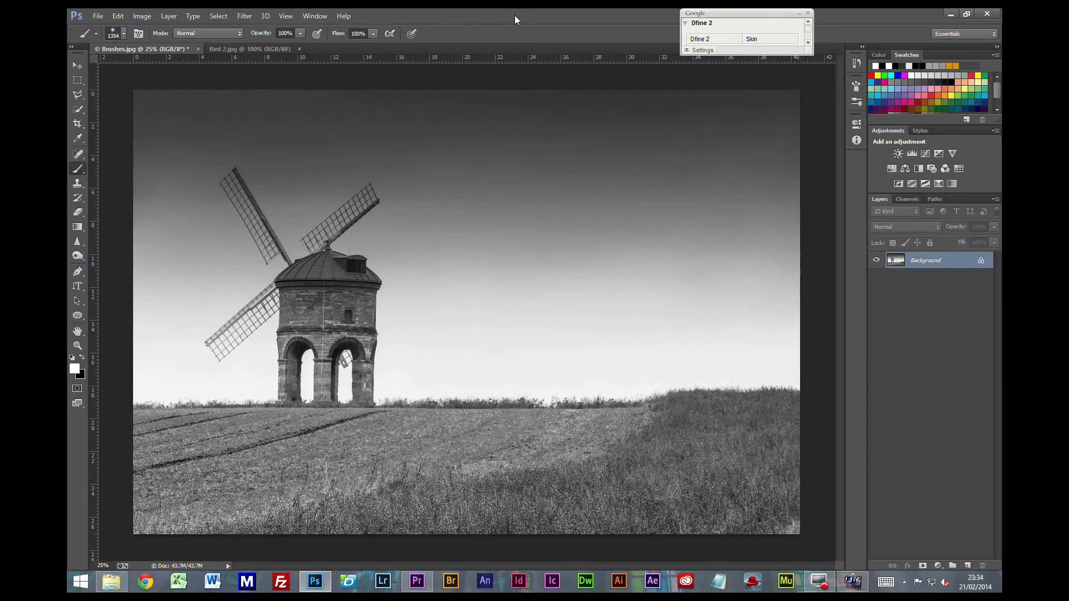
mouse_move(525, 14)
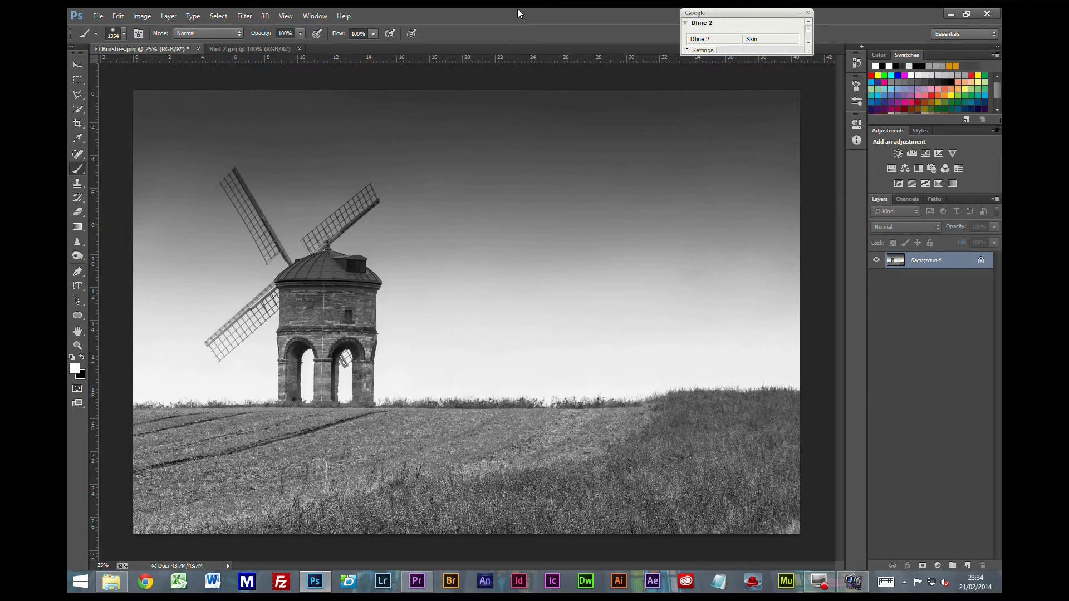
mouse_move(520, 17)
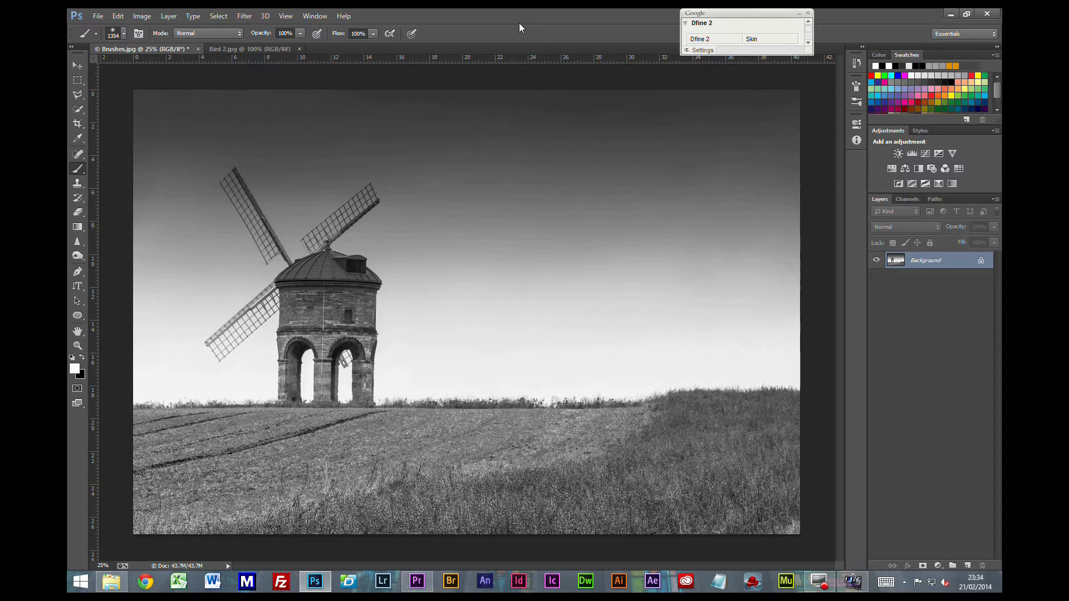
mouse_move(341, 14)
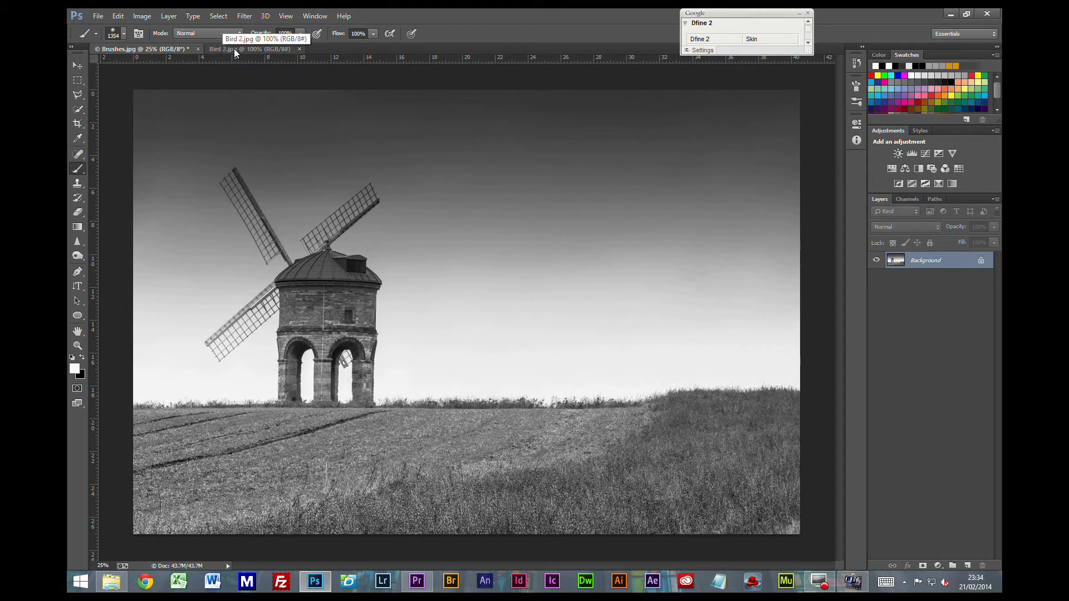
- Isolate the crow from the sky in Bird 2.jpg and hide the original Background layer
click(249, 48)
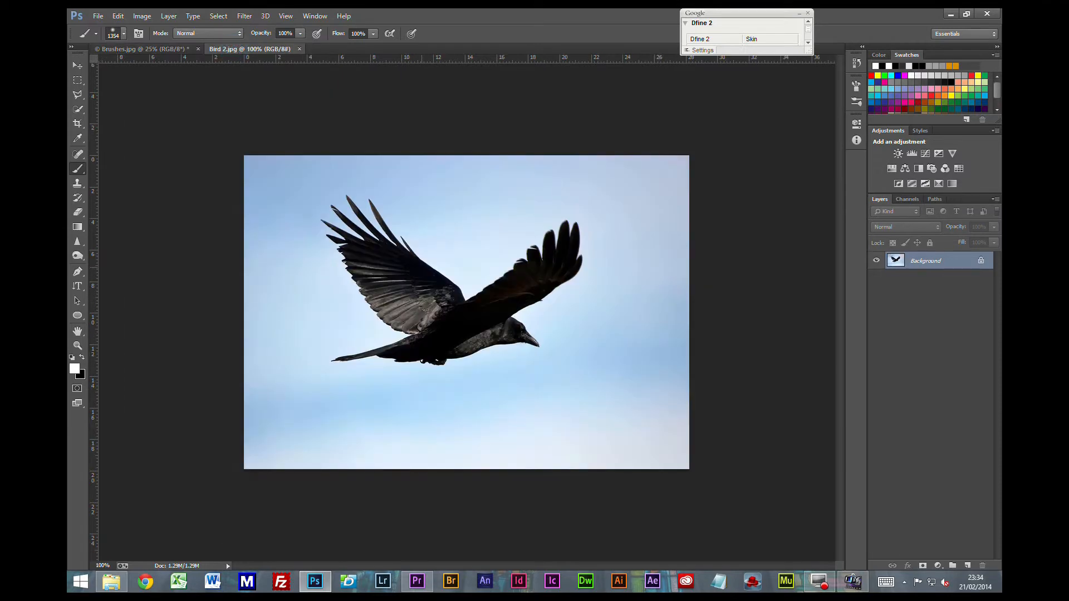
click(78, 108)
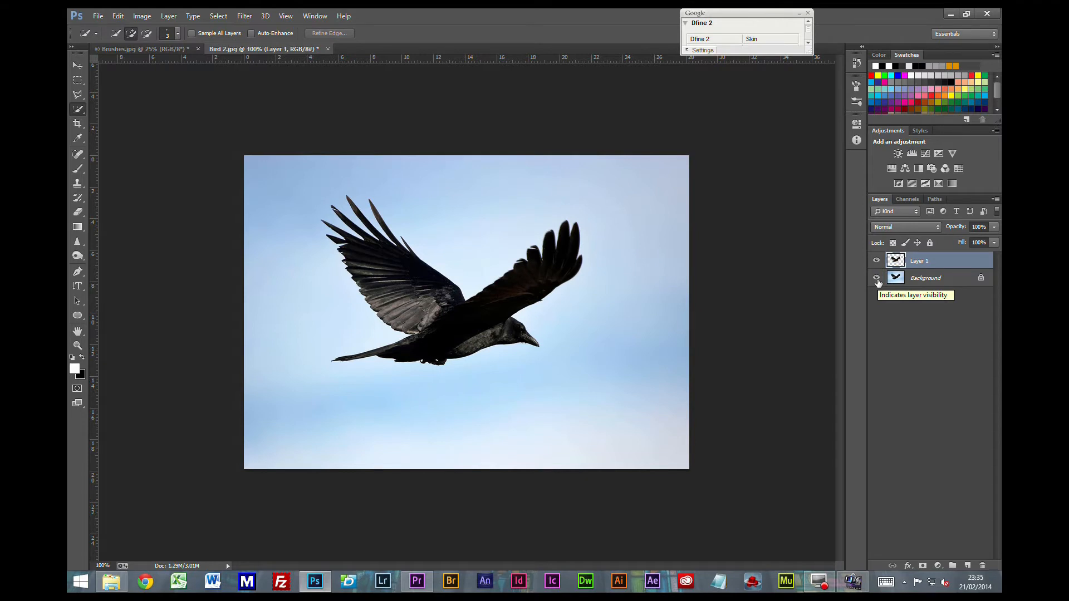
click(876, 280)
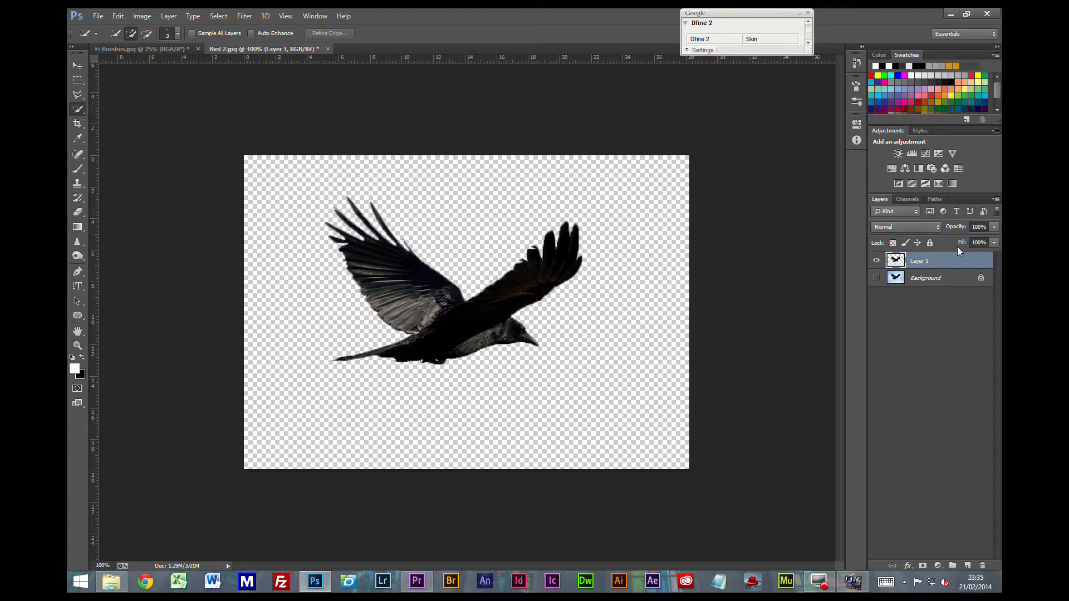
mouse_move(600, 223)
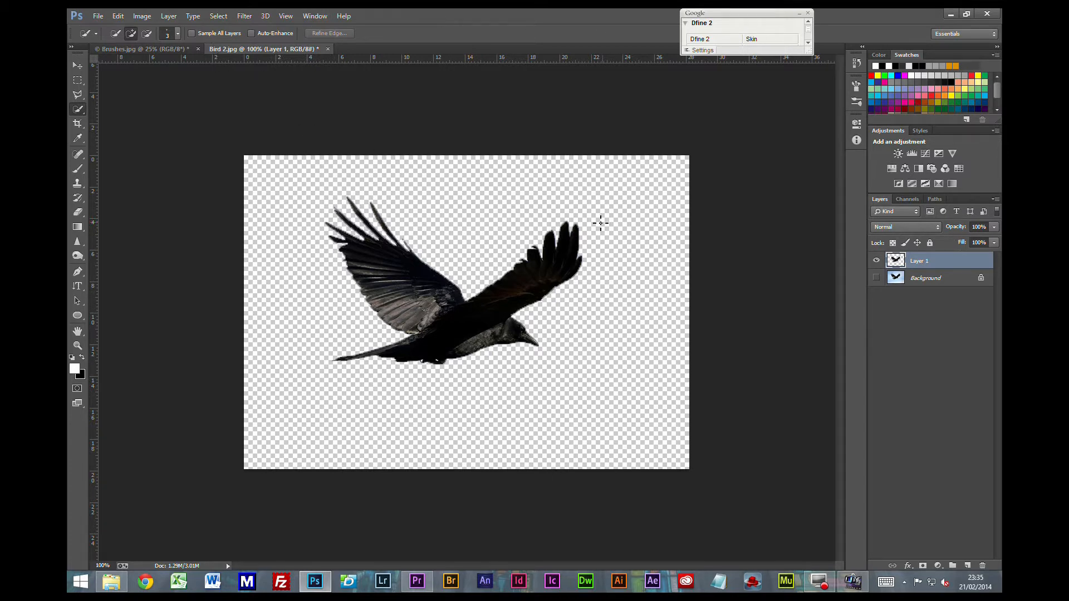
mouse_move(571, 247)
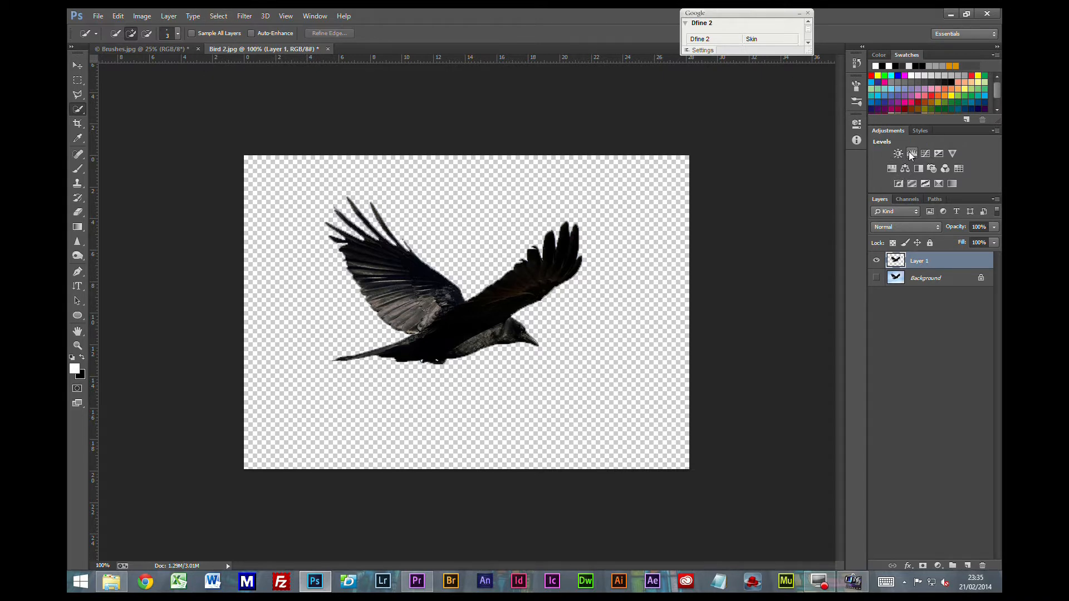
- Blacken the crow with Levels and Hue/Saturation adjustment layers
click(912, 154)
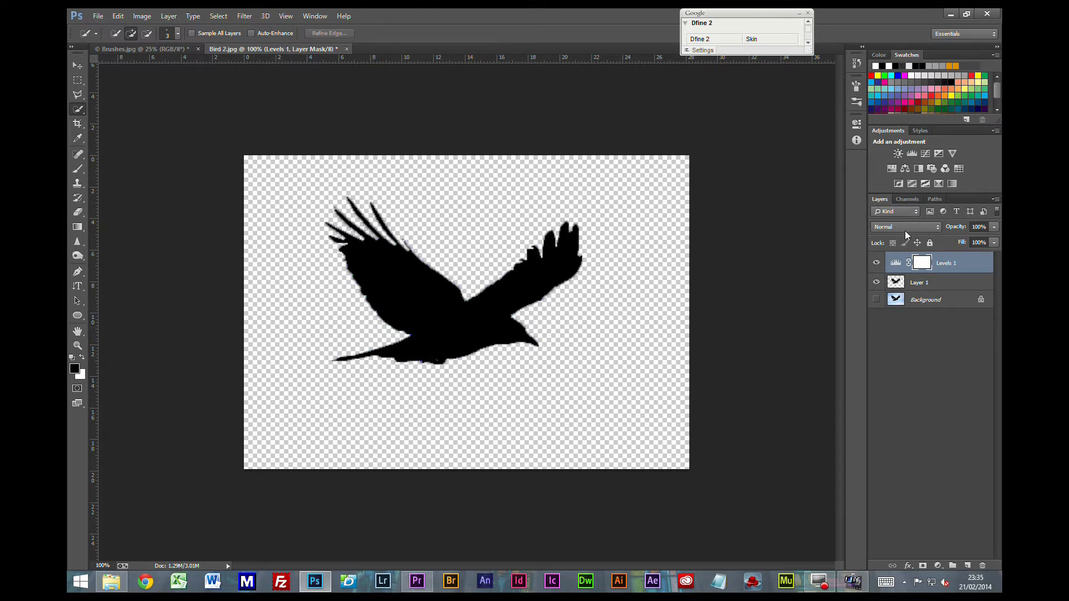
click(912, 154)
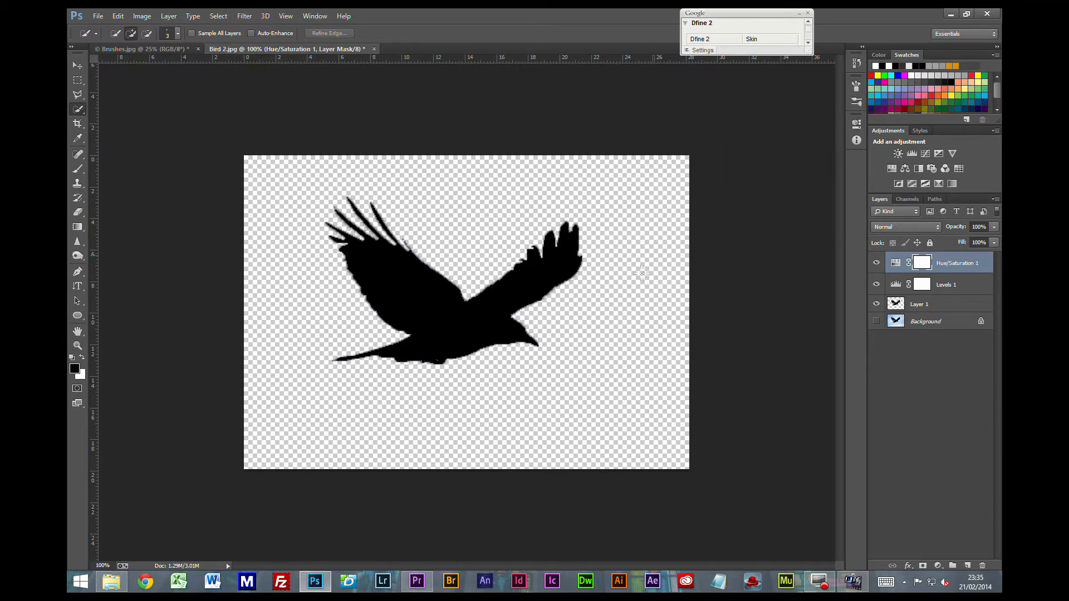
mouse_move(495, 331)
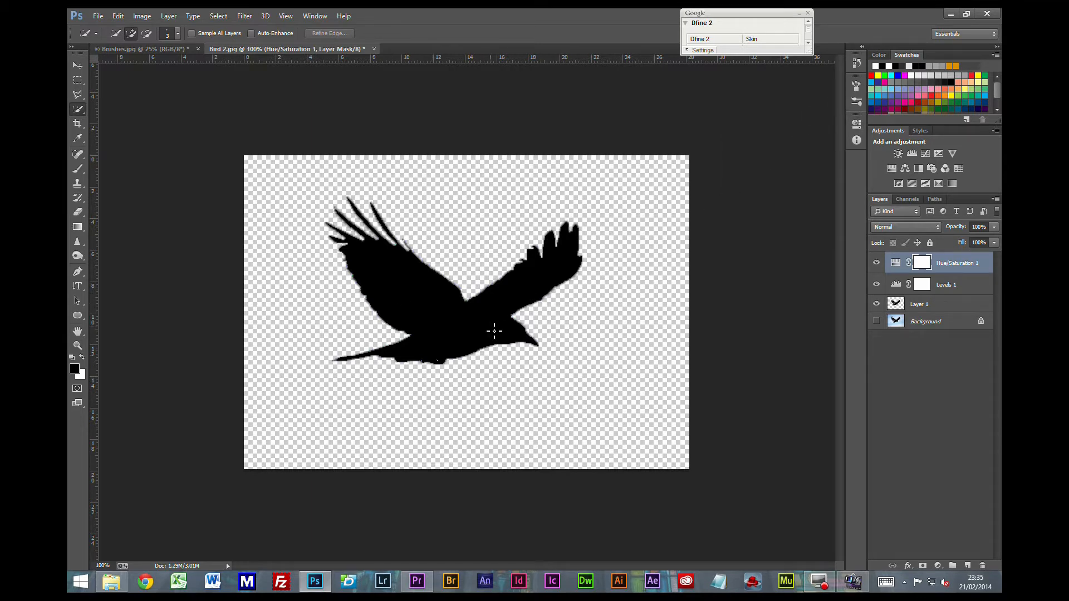
mouse_move(338, 324)
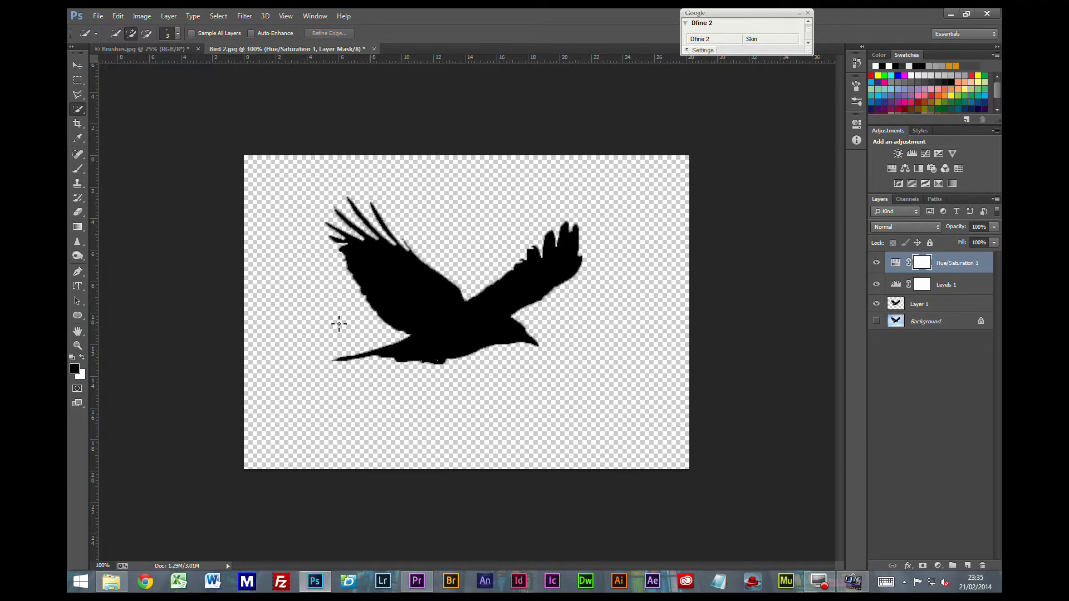
mouse_move(77, 197)
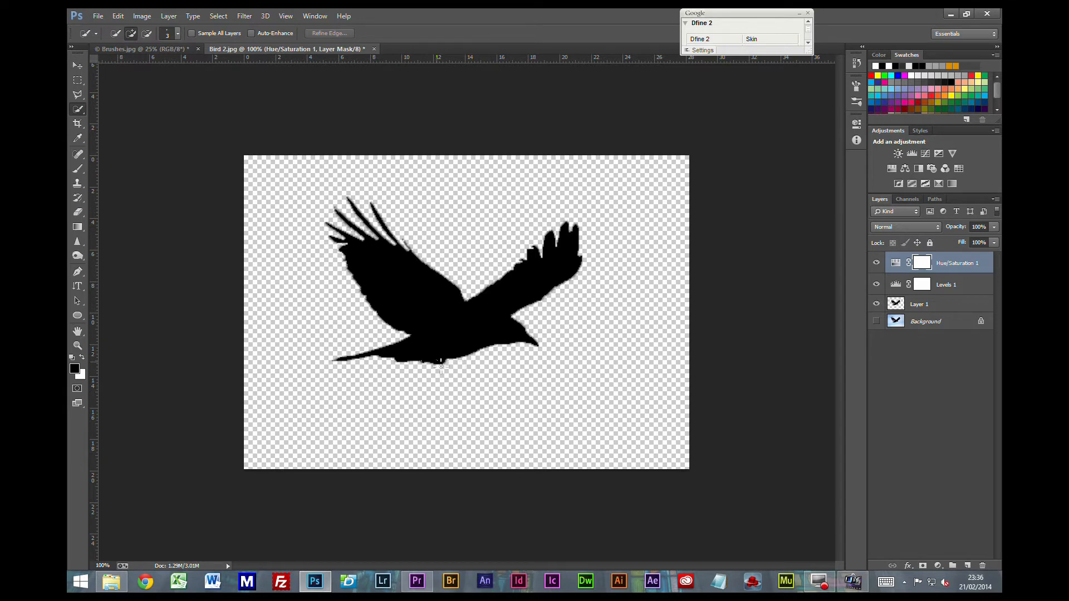
mouse_move(443, 357)
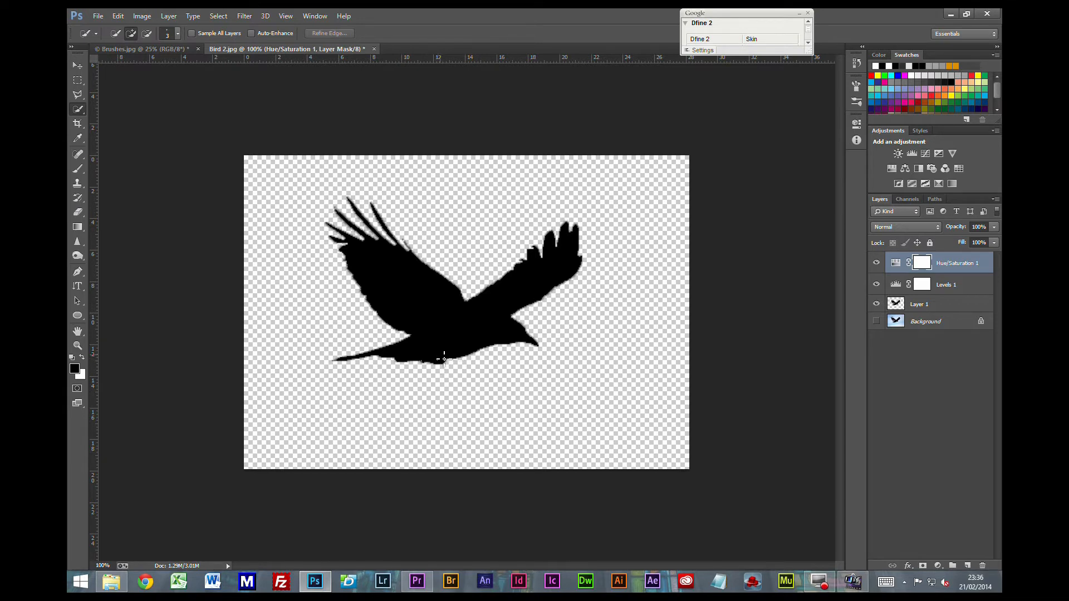
mouse_move(939, 379)
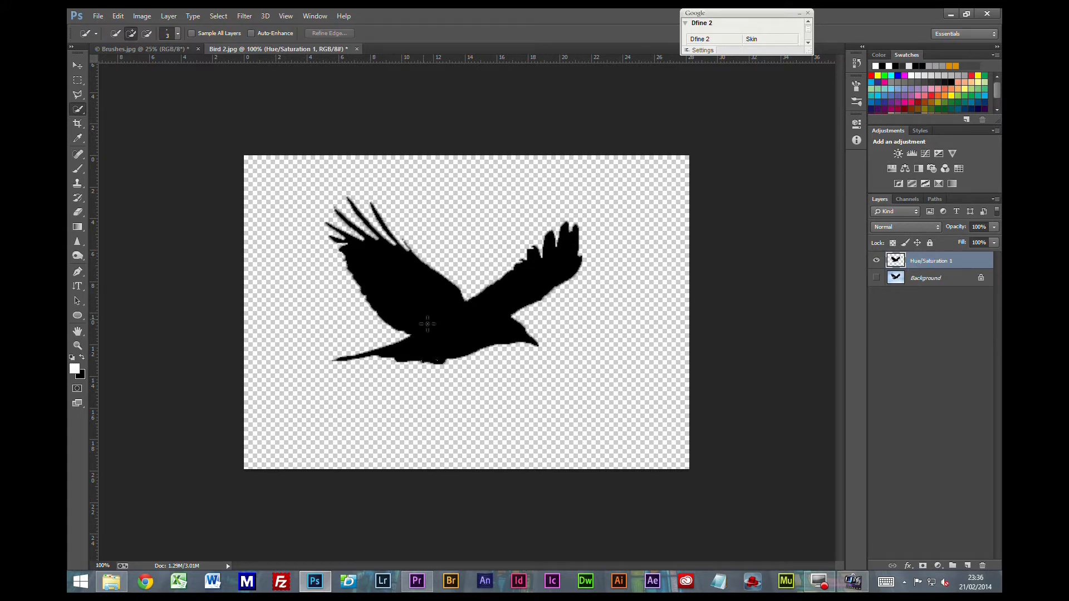
- Start Define Brush Preset from the silhouette, then cancel the Brush Name dialog
click(117, 16)
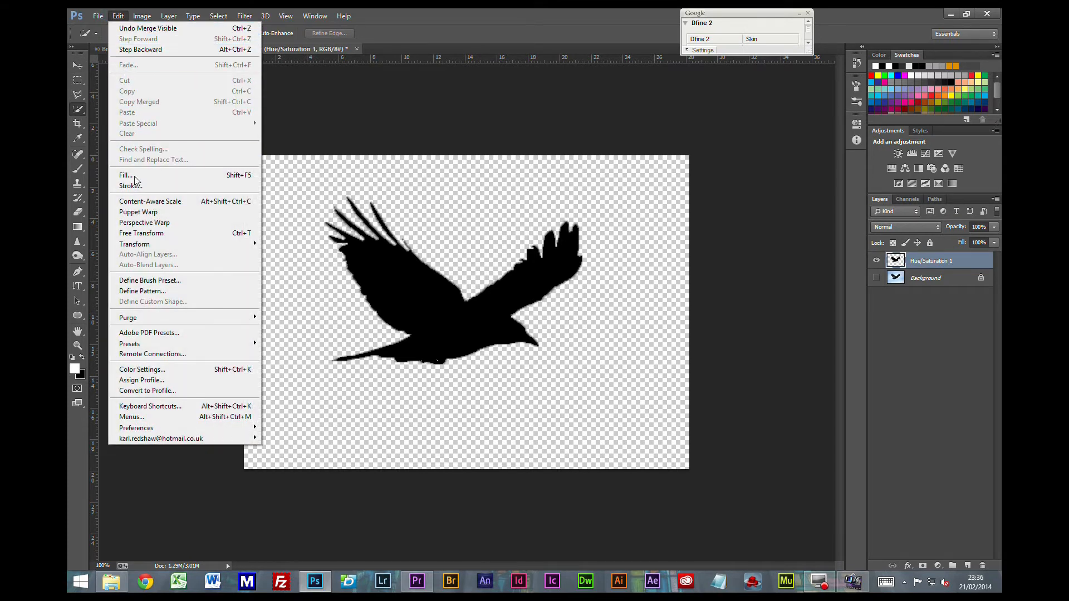
click(149, 280)
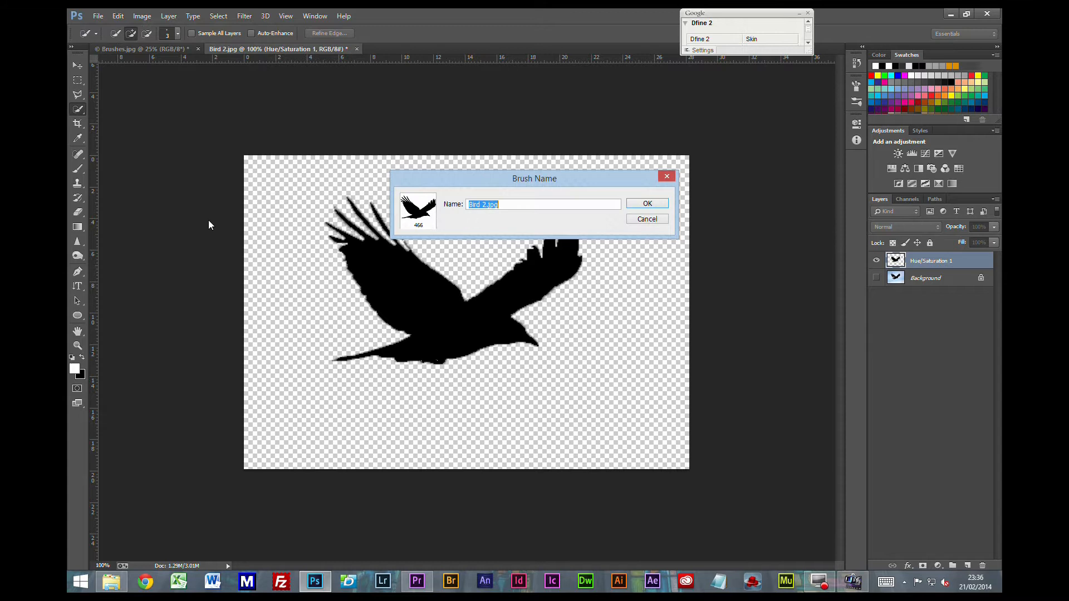
mouse_move(428, 206)
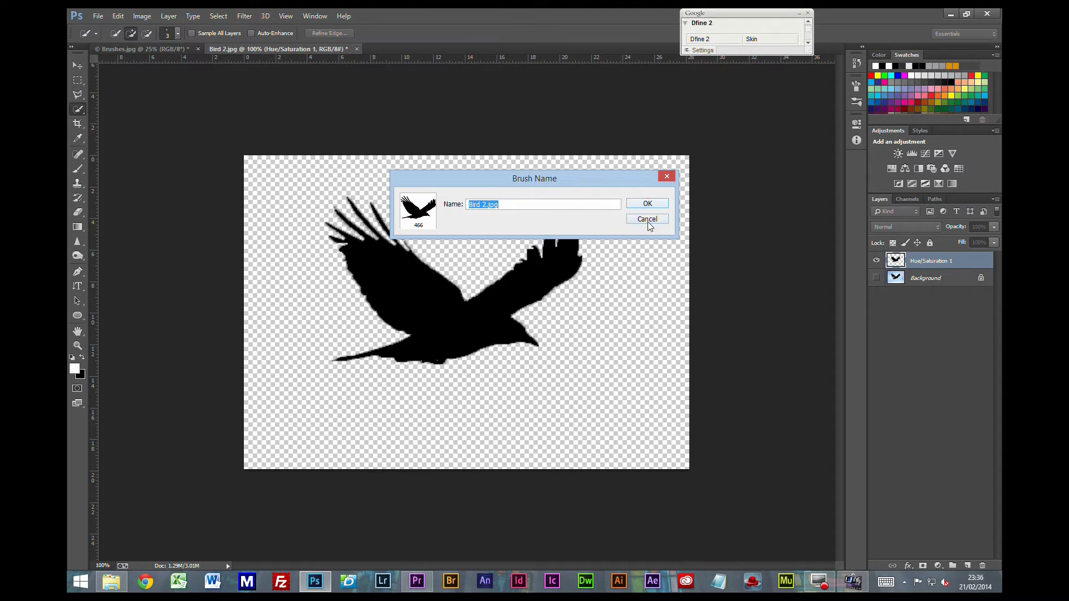
click(645, 219)
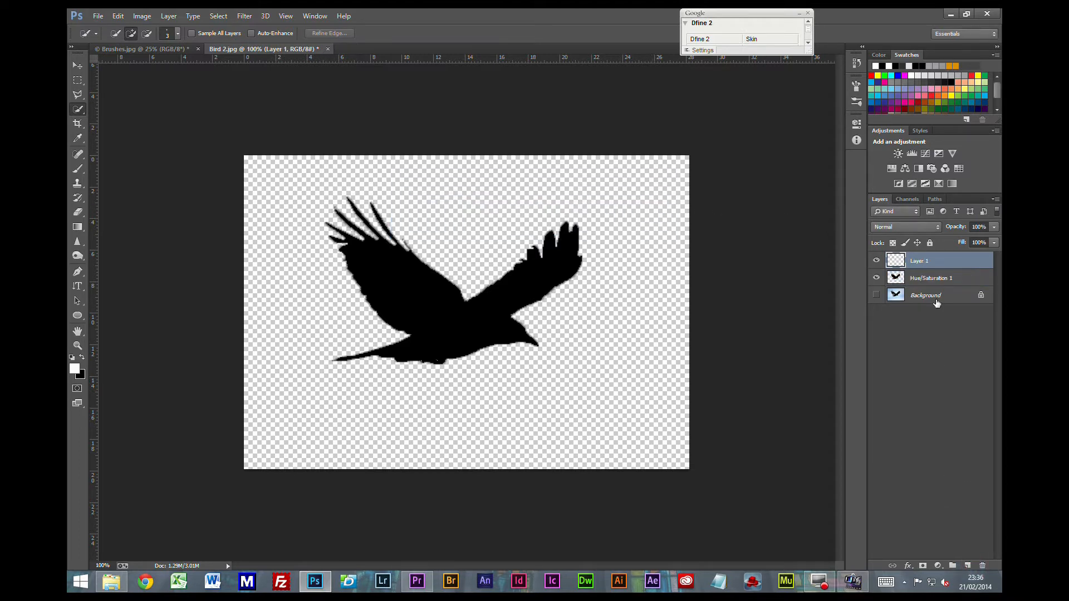
- Fill the new top layer with solid white via Edit > Fill
click(928, 261)
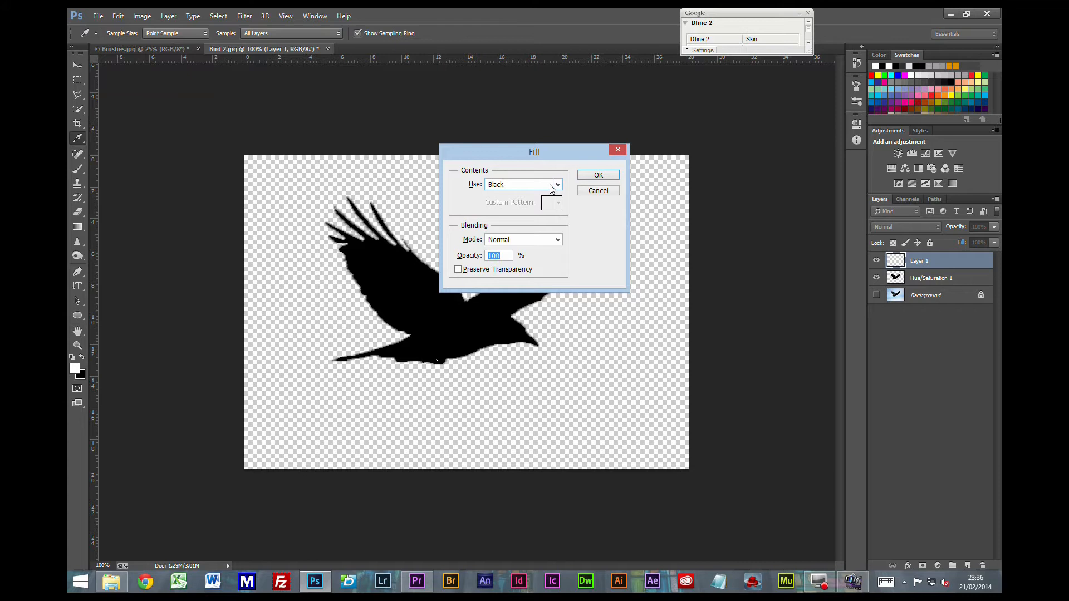
click(557, 184)
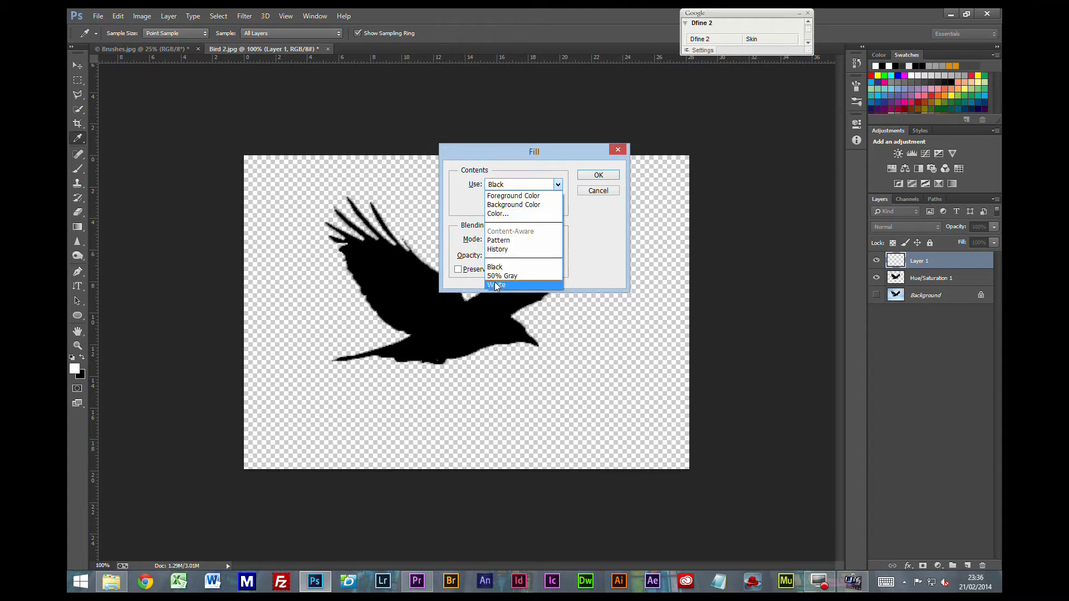
click(497, 284)
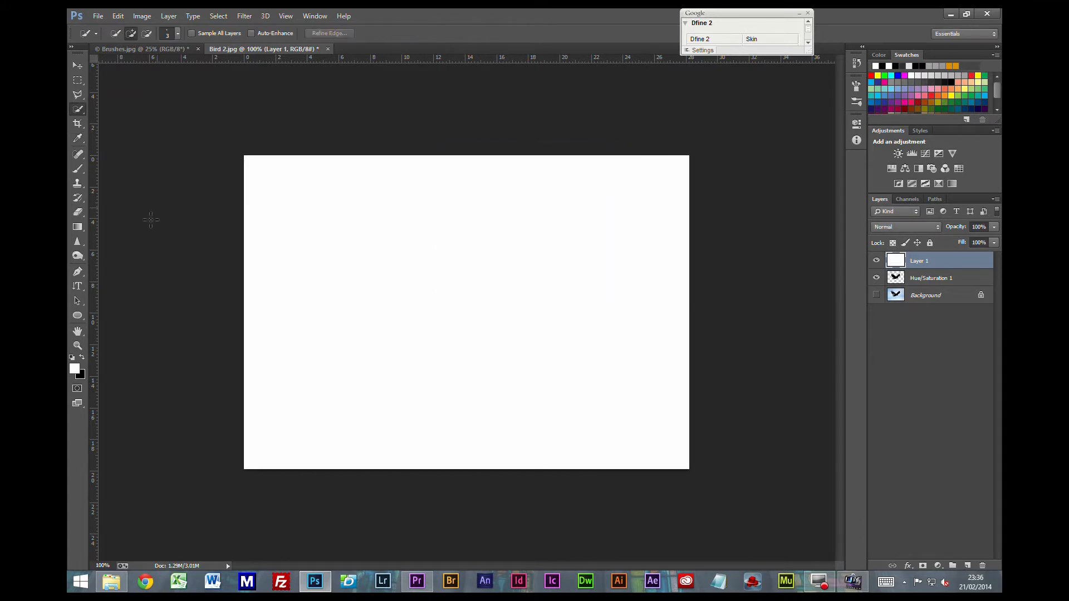
mouse_move(99, 33)
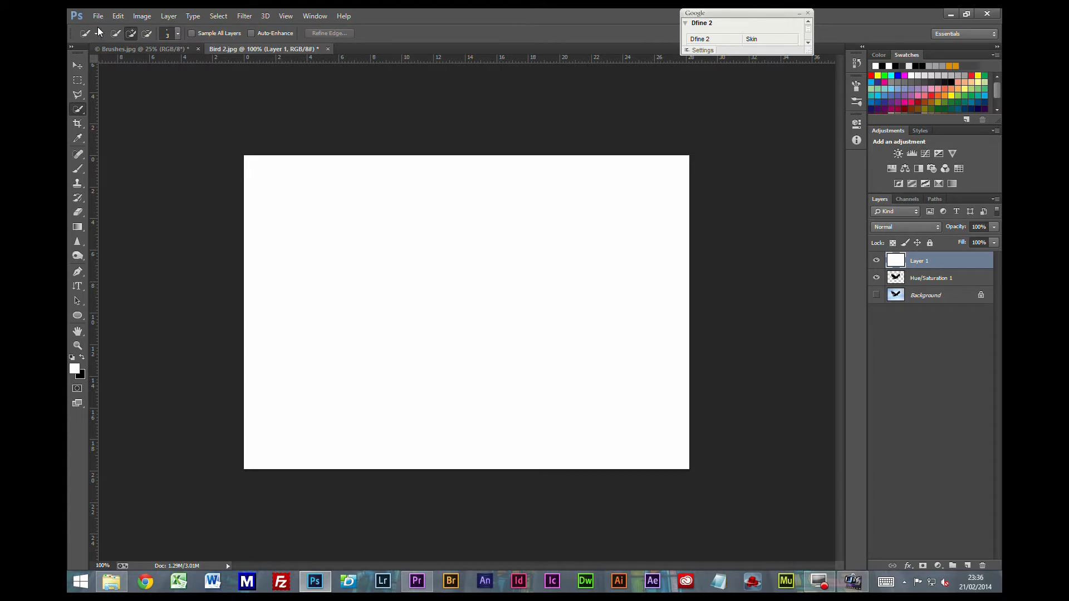
mouse_move(78, 170)
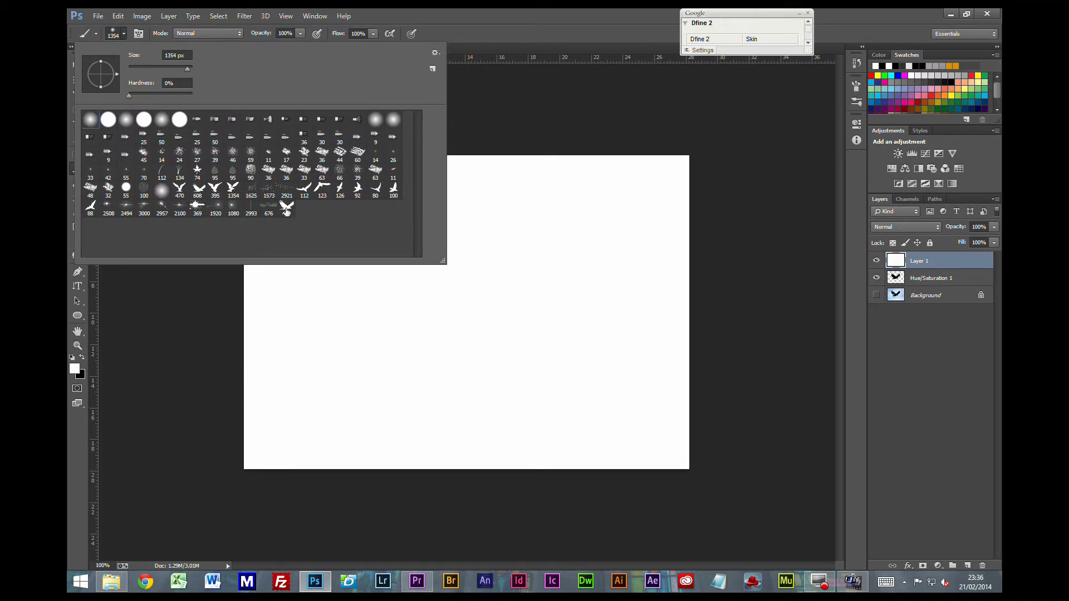
- Stamp four bird silhouettes onto the white canvas with the bird brush
click(286, 208)
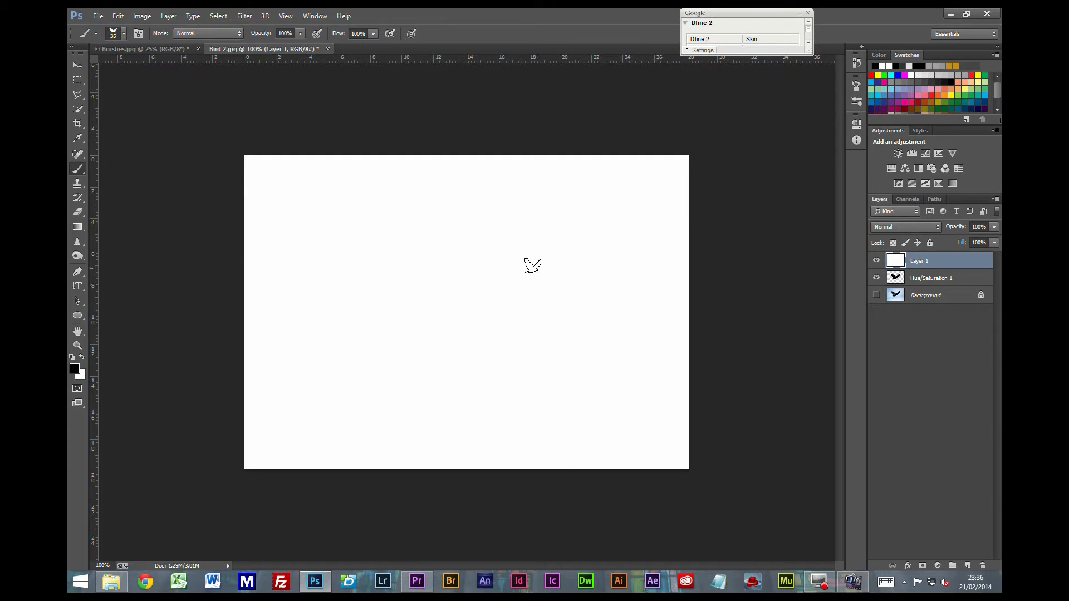
mouse_move(523, 250)
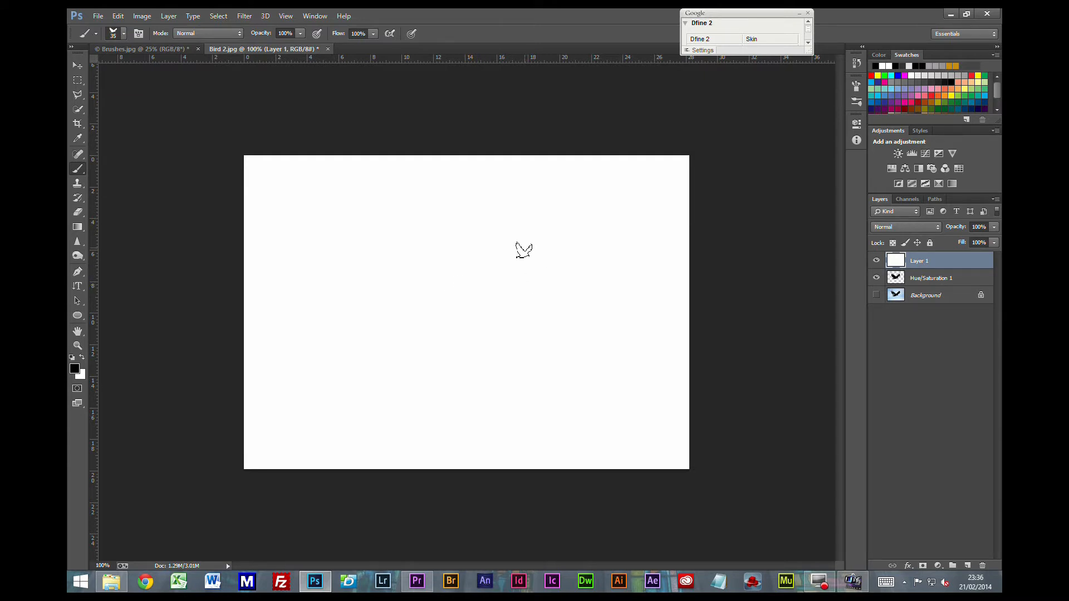
click(524, 238)
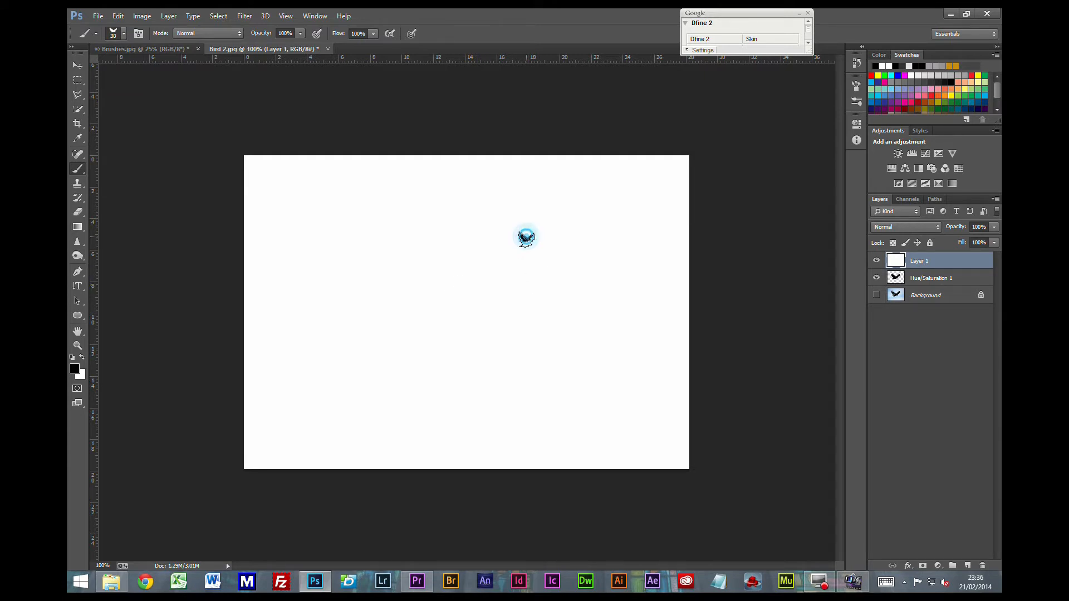
click(545, 253)
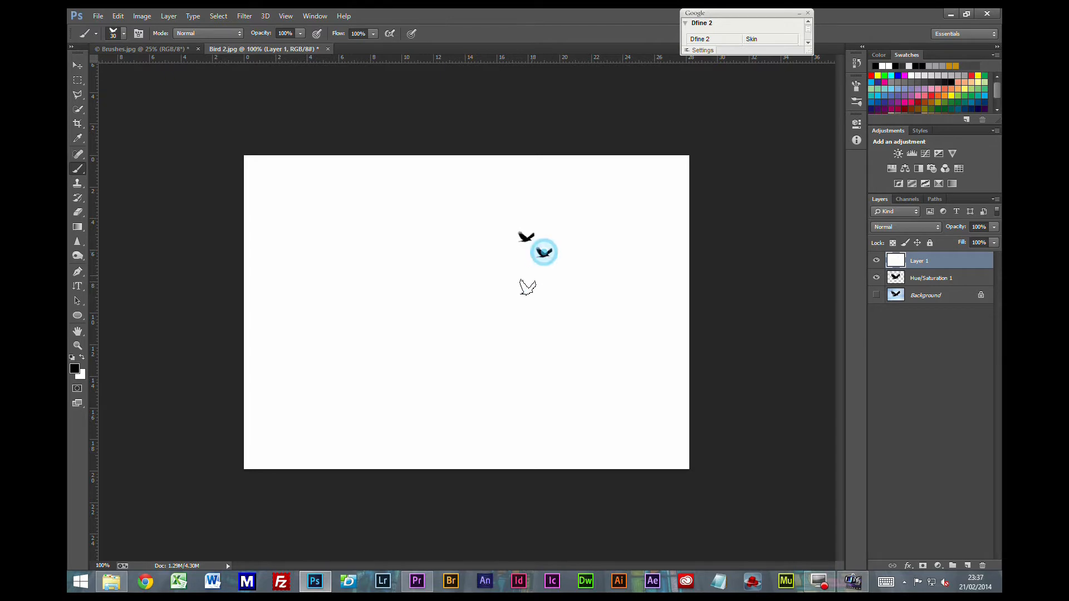
click(461, 257)
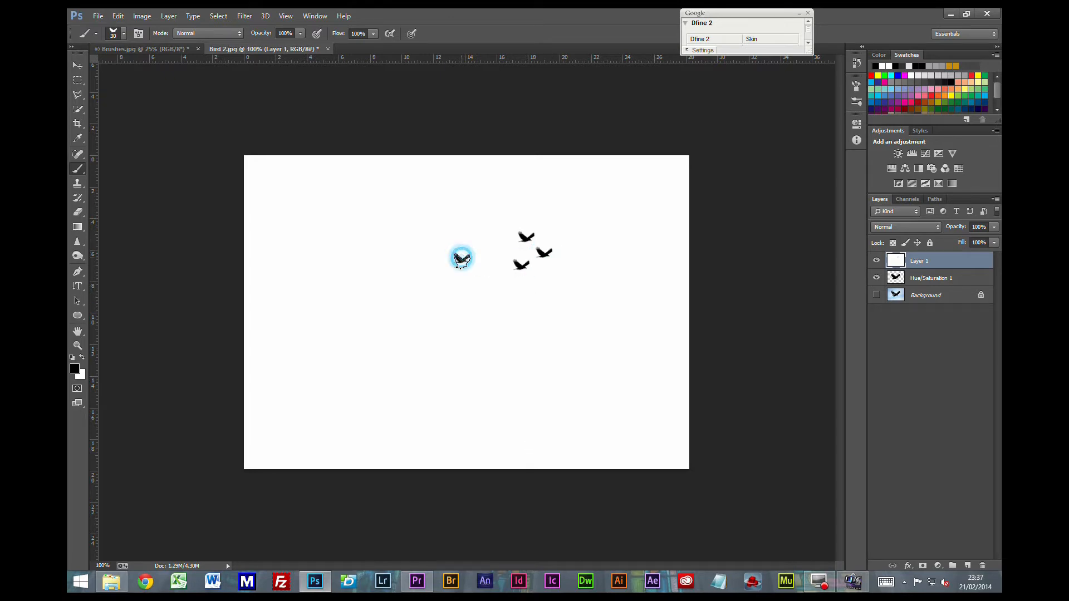
click(461, 257)
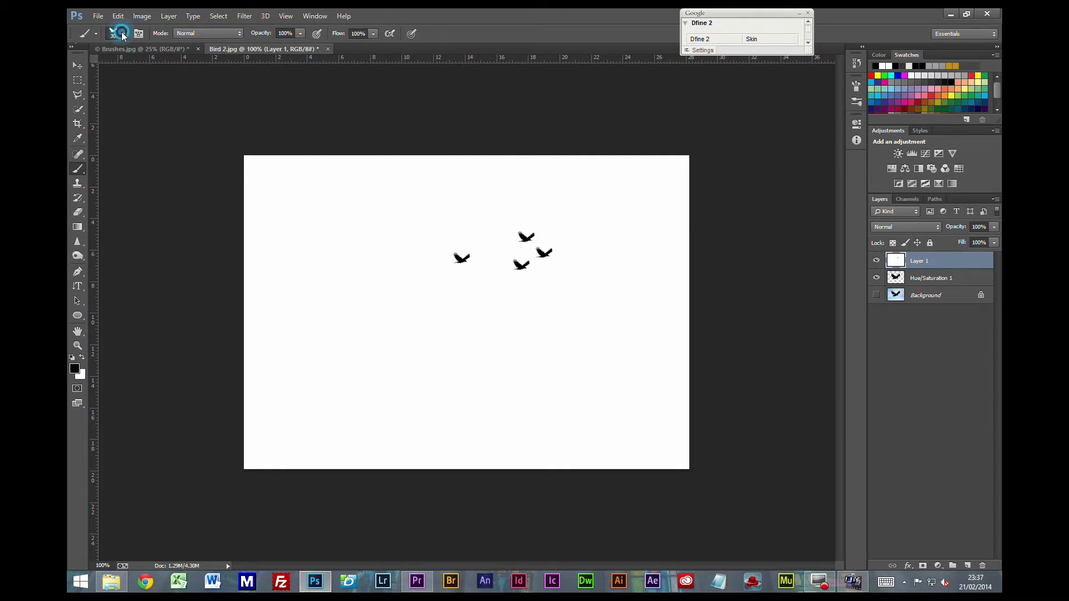
- Add larger and differently angled birds using another size and bird preset
click(93, 34)
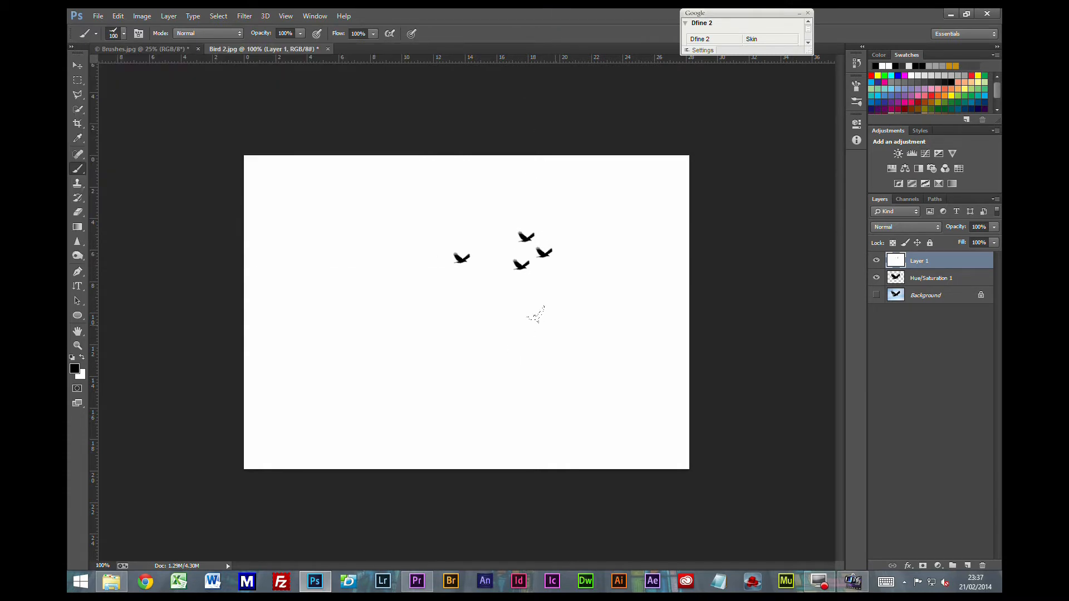
click(549, 291)
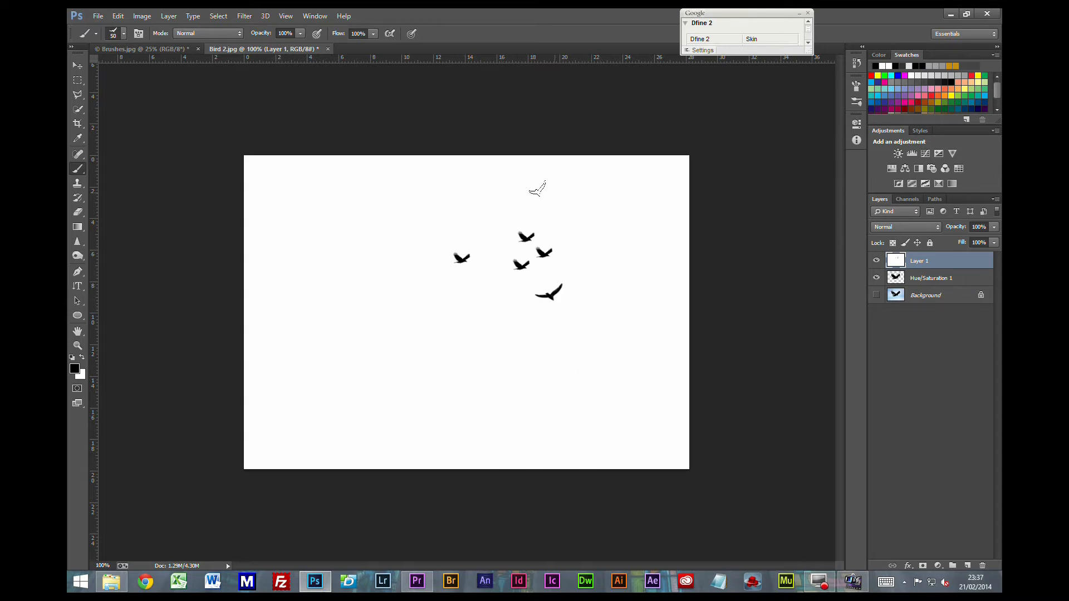
mouse_move(549, 267)
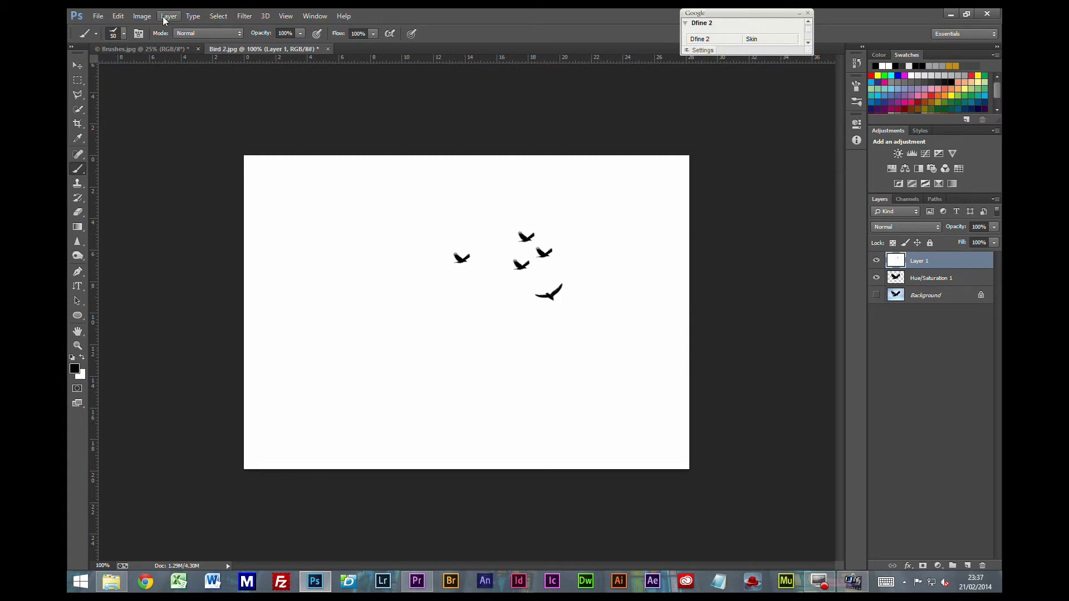
click(124, 33)
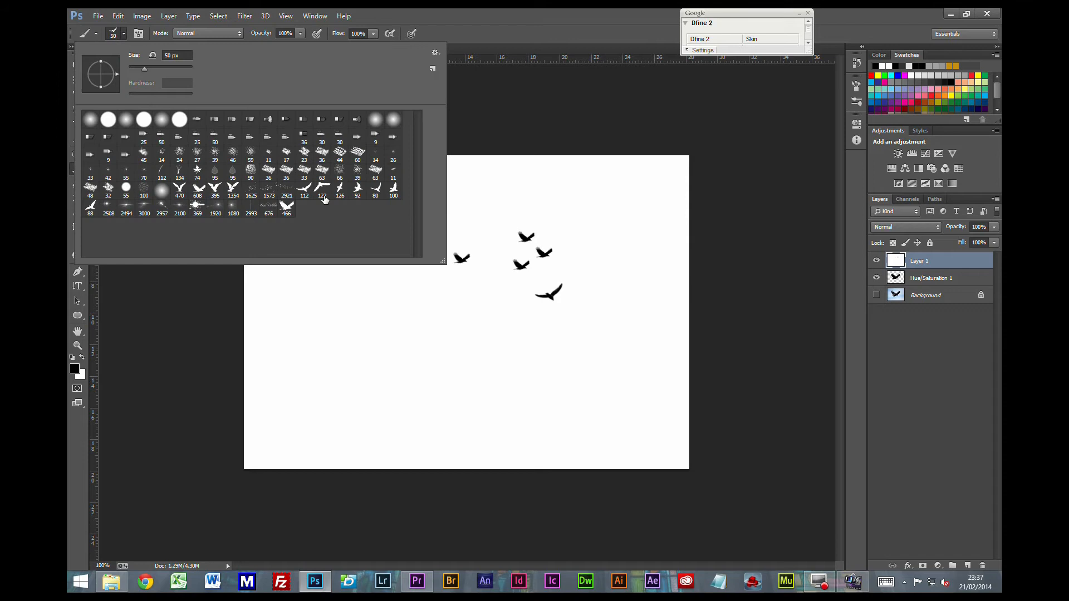
click(356, 188)
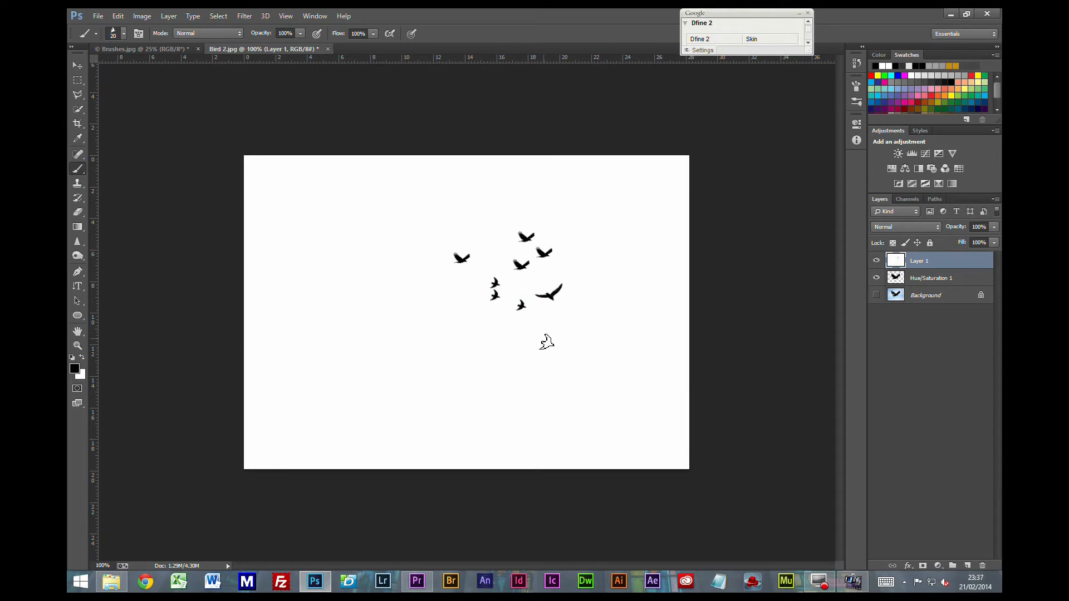
click(462, 259)
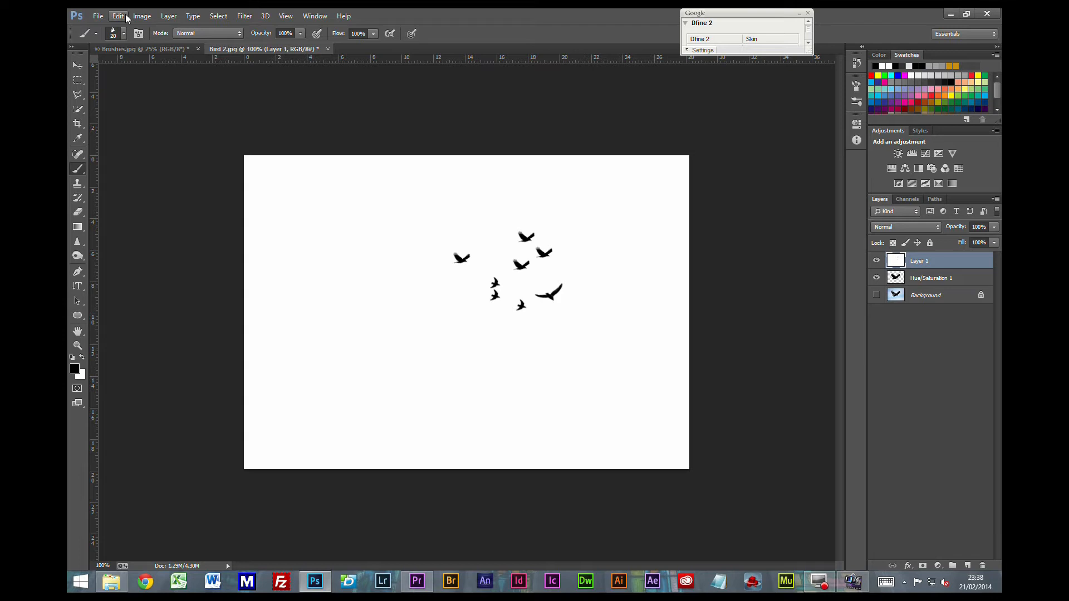
click(118, 16)
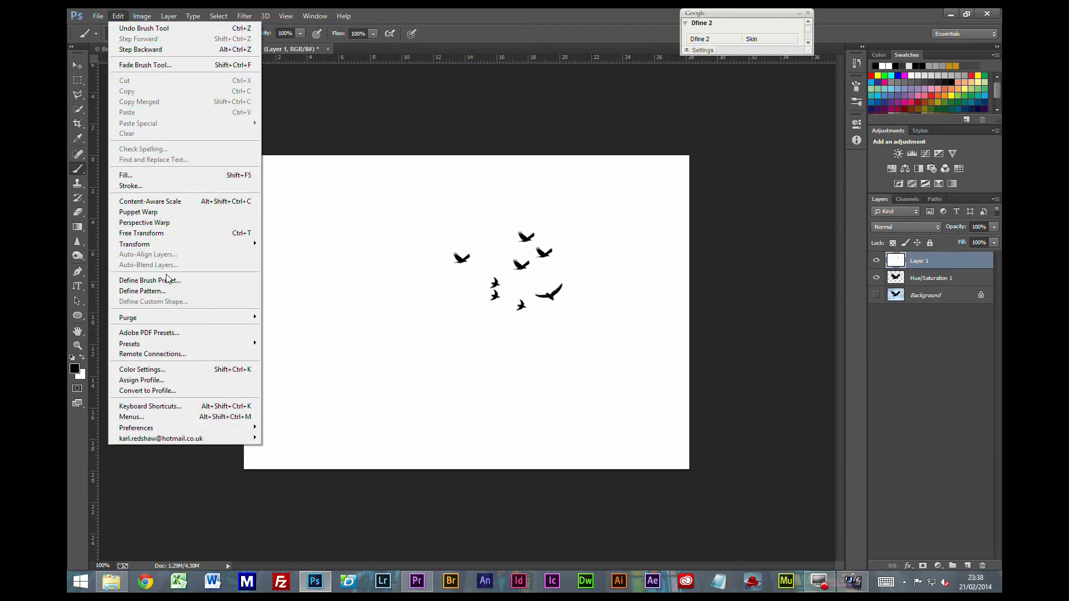
- Define the flock as a brush preset, then close Bird 2.jpg without saving
click(149, 280)
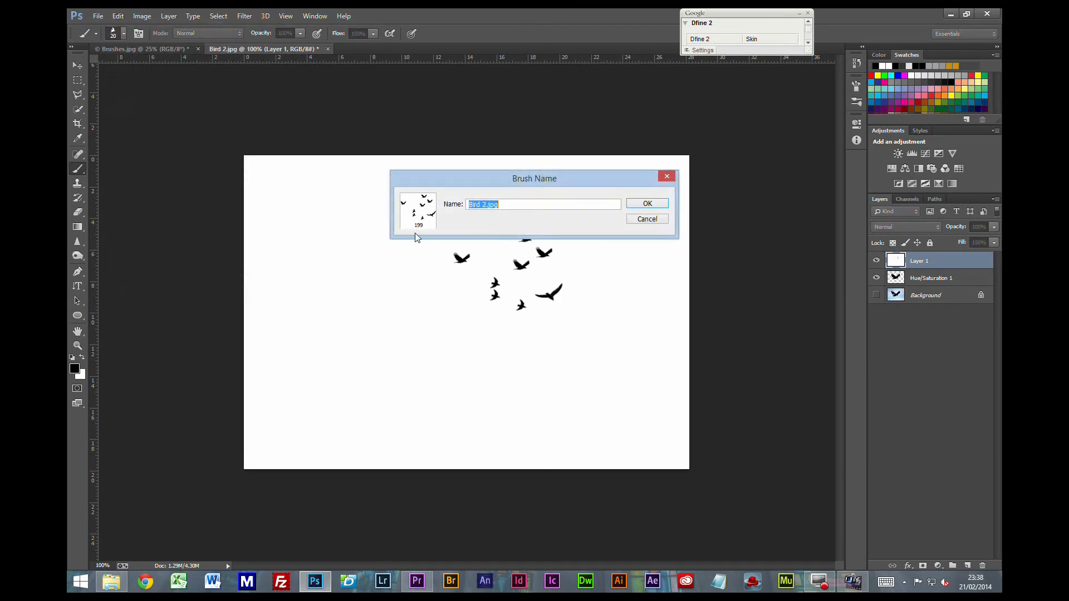
mouse_move(423, 227)
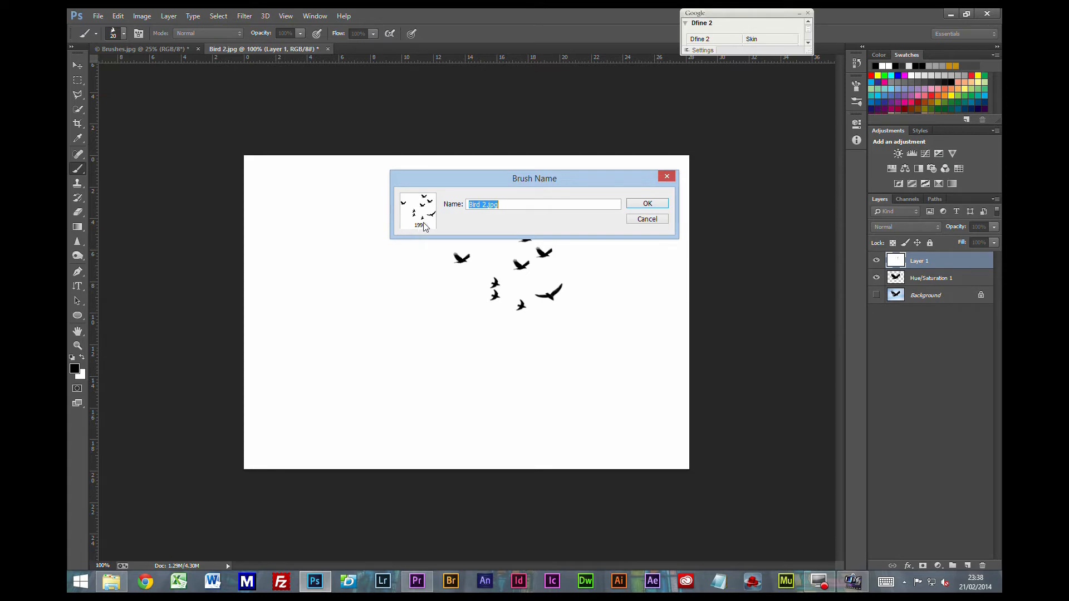
click(646, 203)
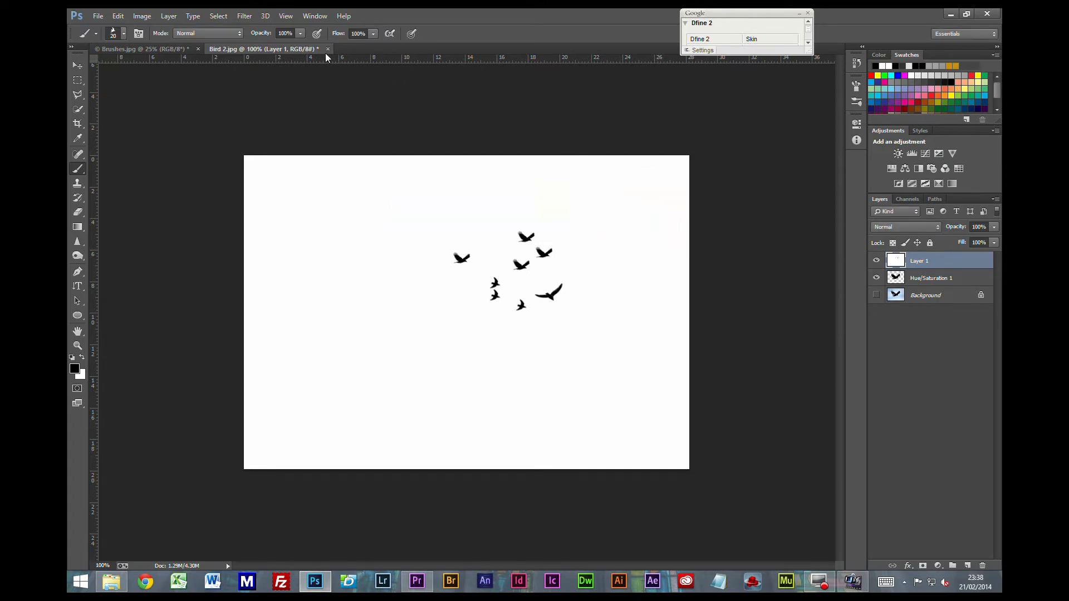
click(328, 48)
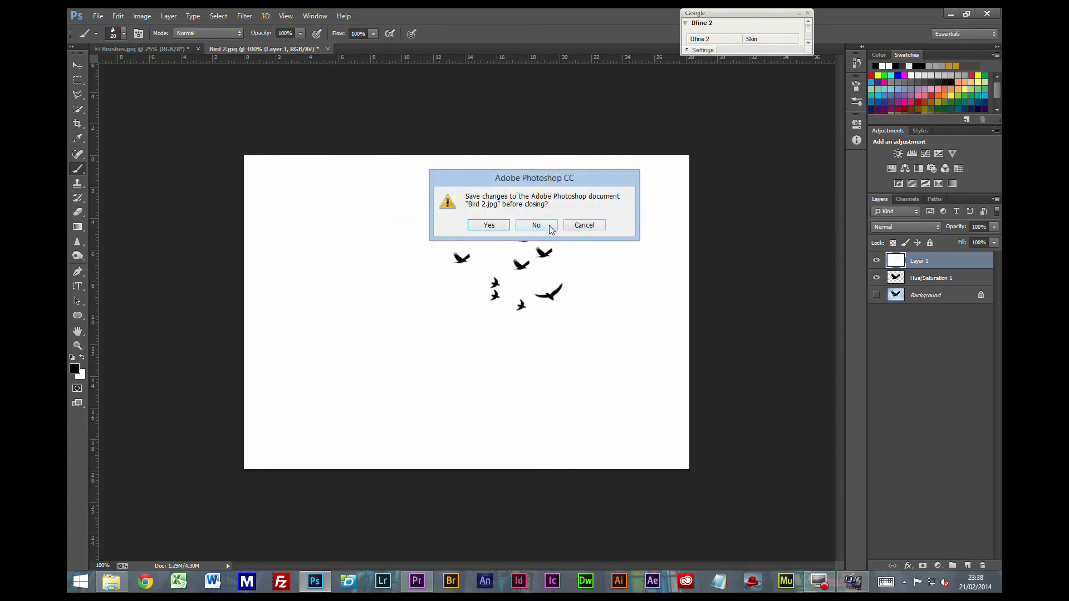
click(536, 225)
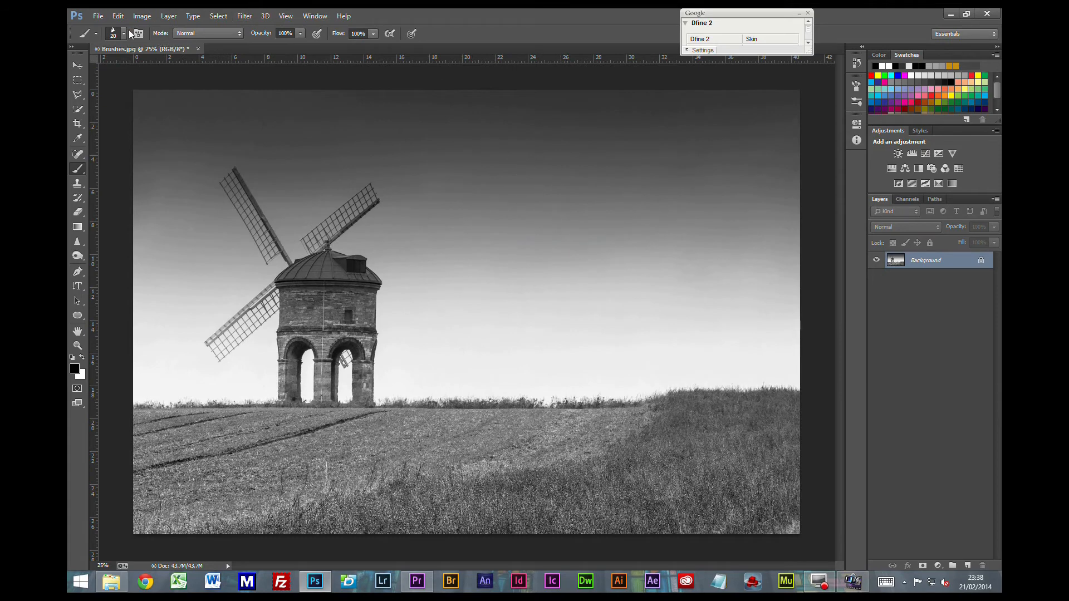
- Stamp a flock of birds in the windmill sky with the new flock brush
click(123, 34)
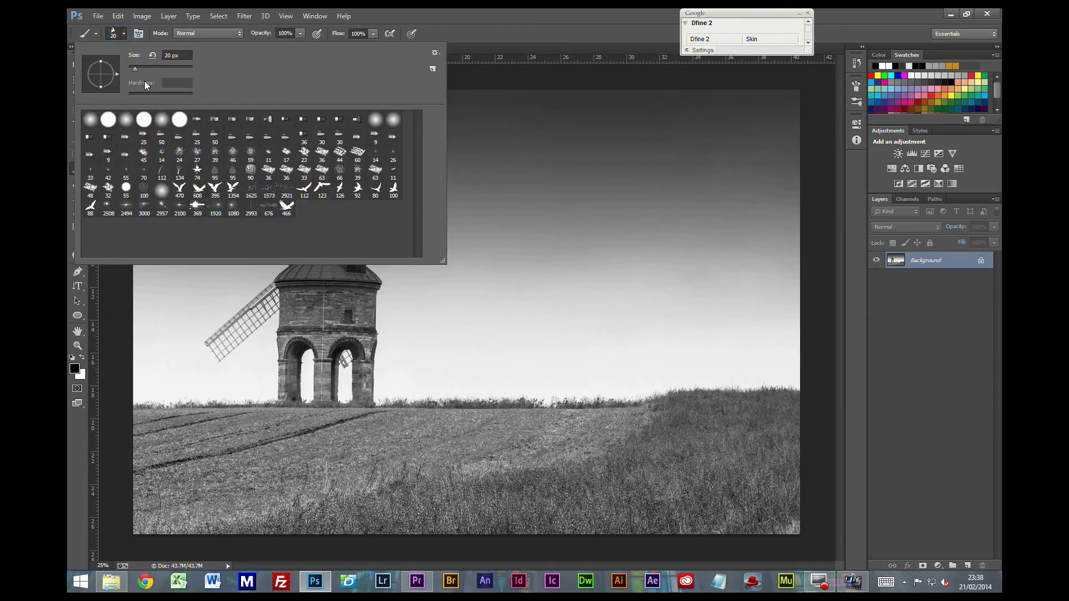
click(251, 189)
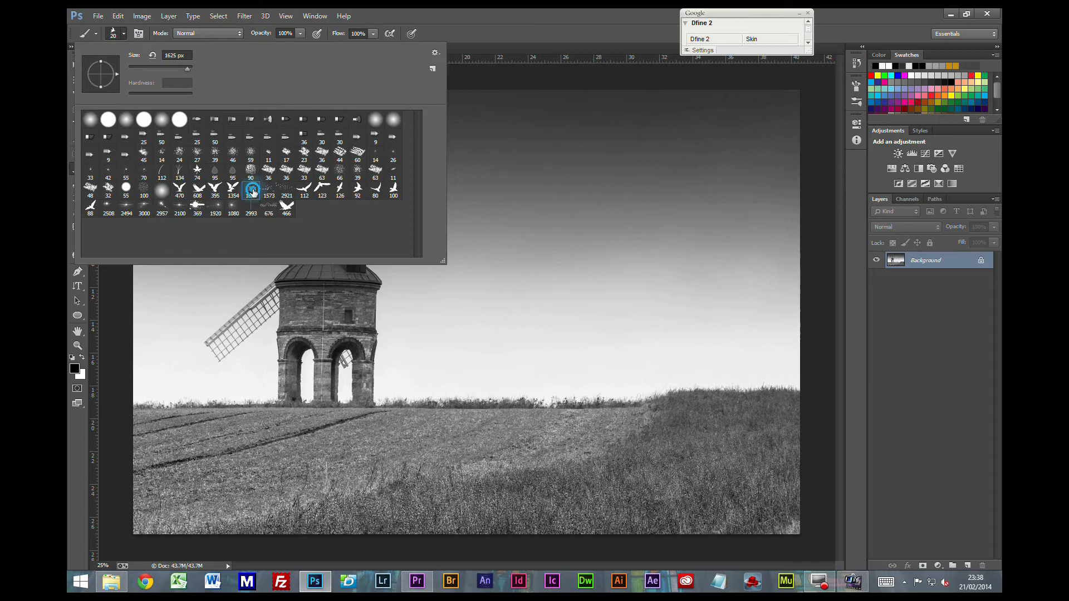
click(251, 188)
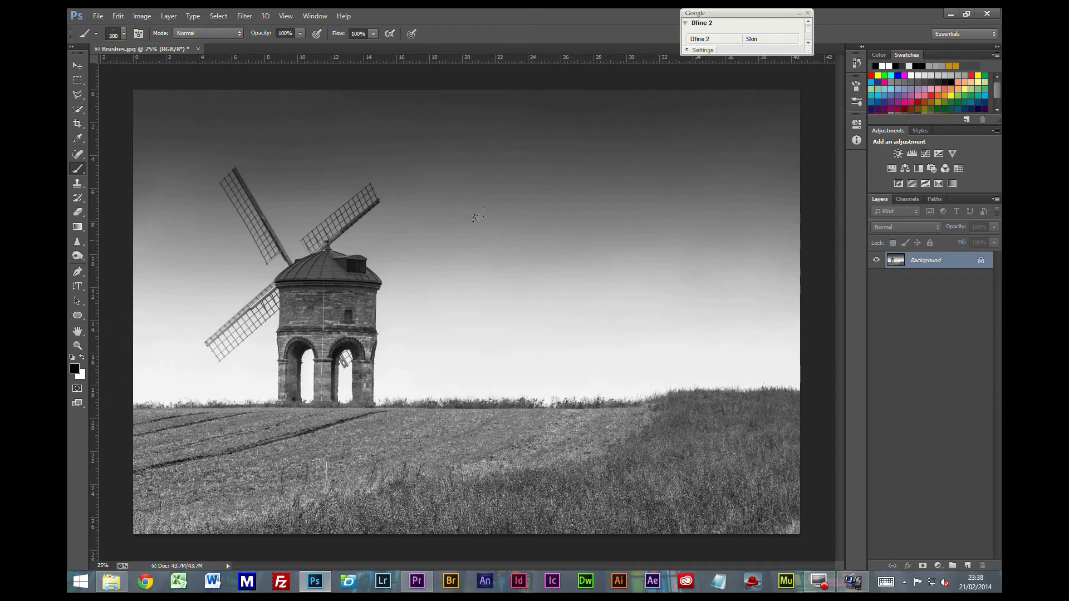
click(507, 242)
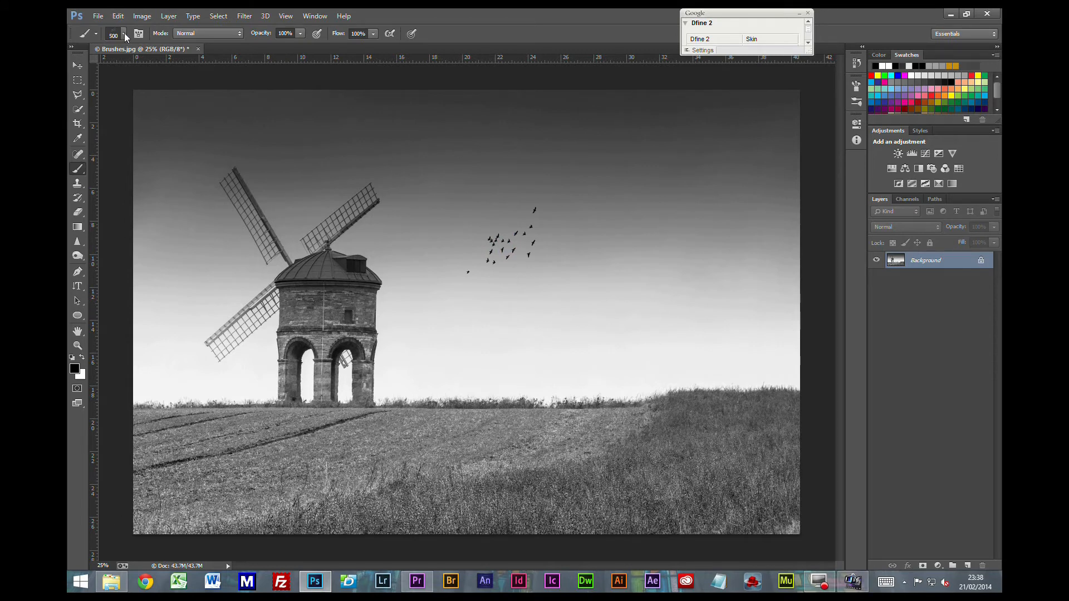
- Stamp a second flock with another bird preset and add a new empty layer
click(125, 33)
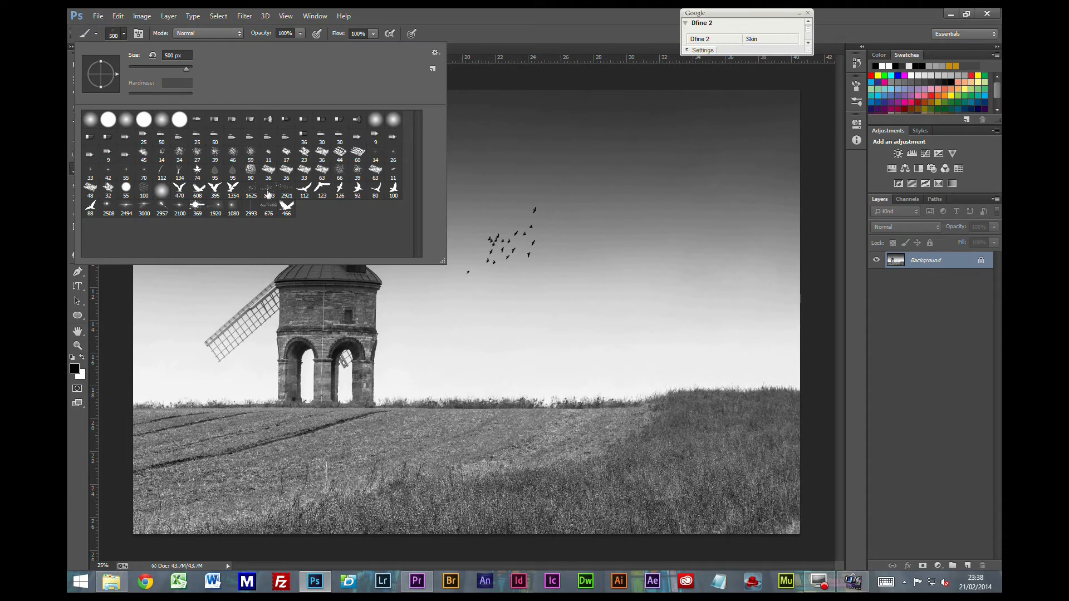
click(269, 196)
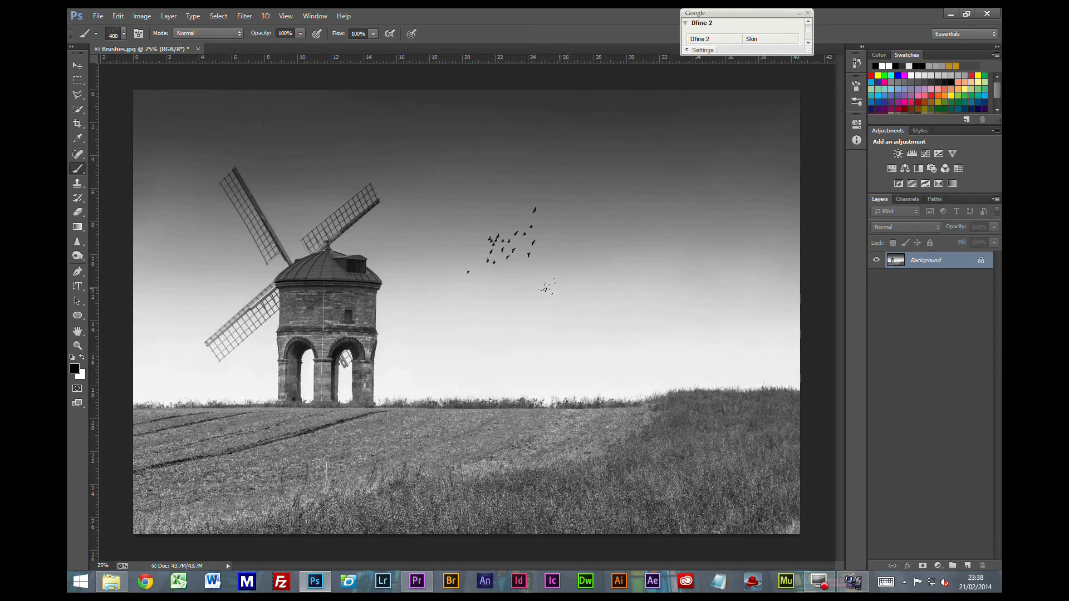
click(549, 289)
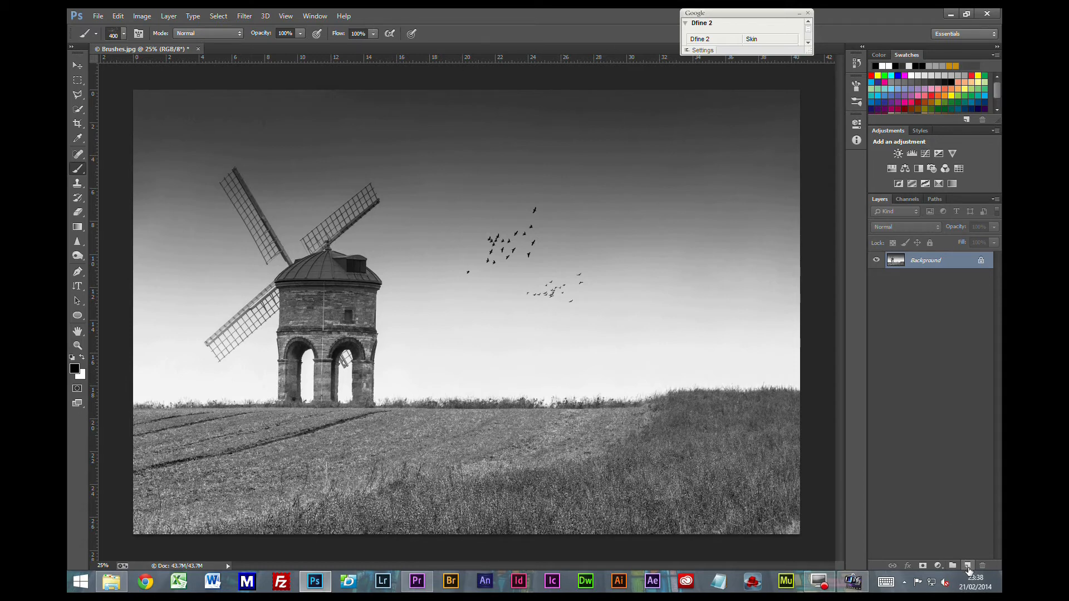
click(967, 566)
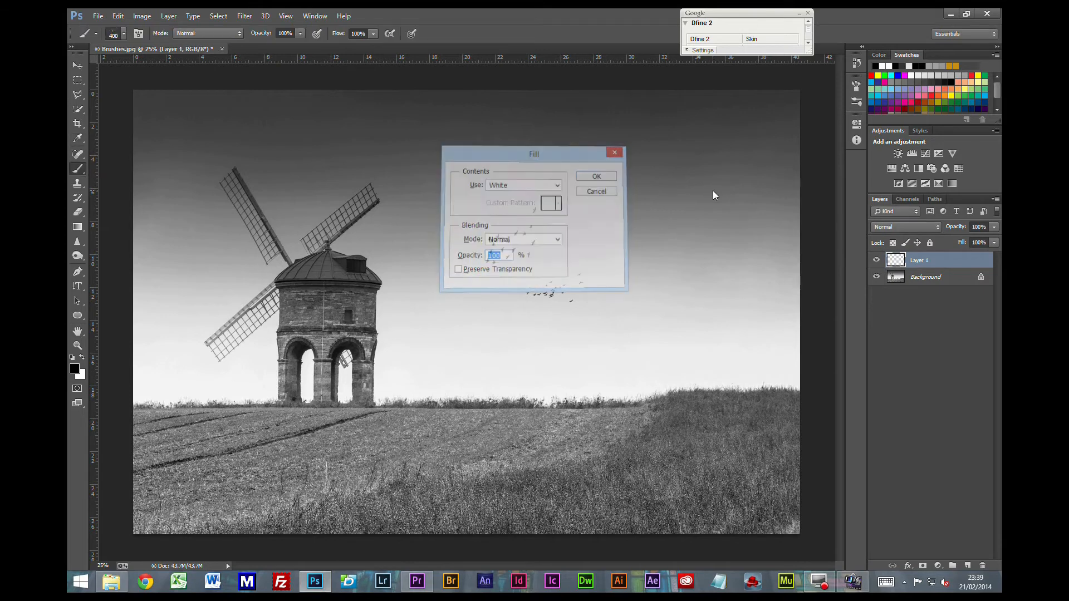
- Fill the new layer with white, covering the windmill photo
click(594, 176)
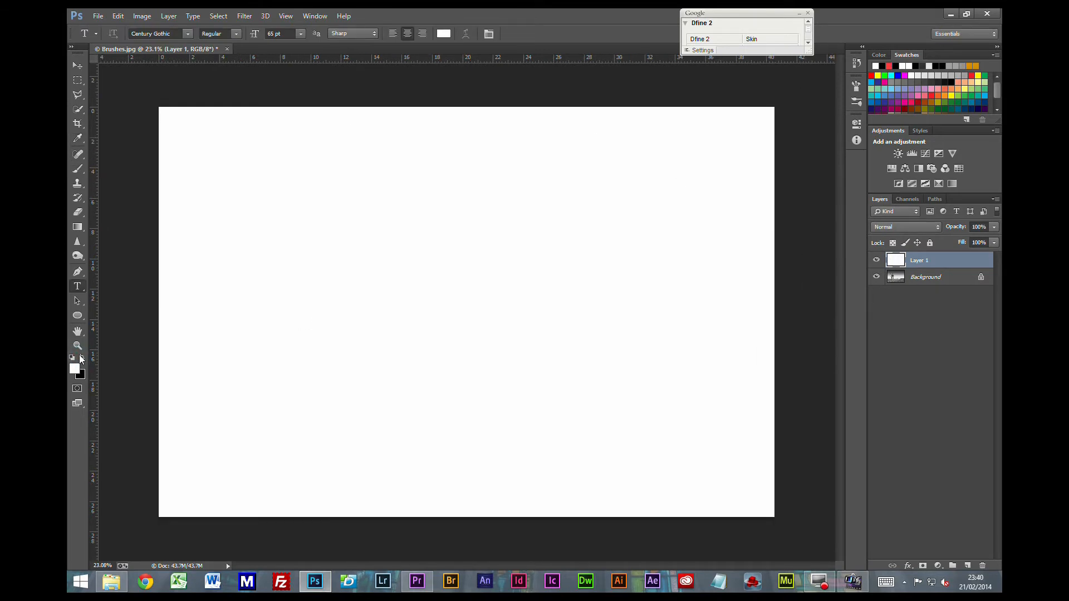
click(80, 366)
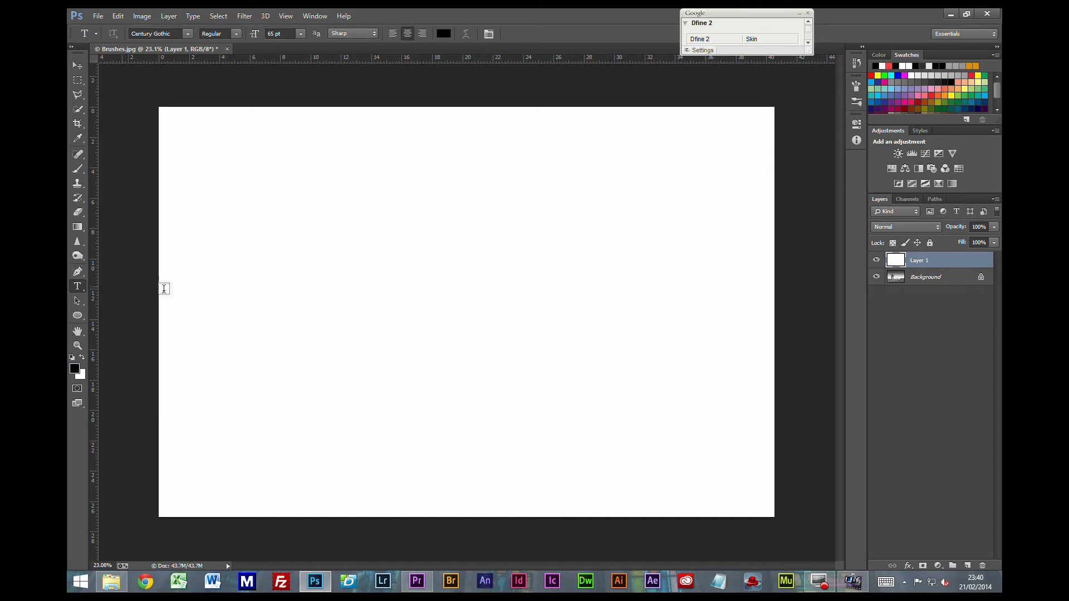
click(231, 293)
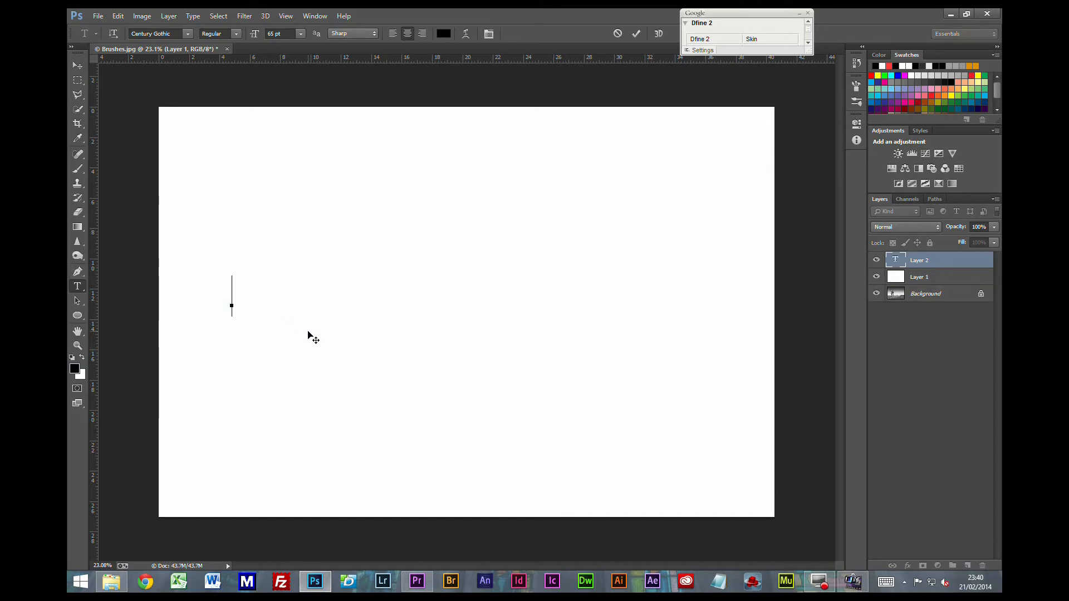
text(www.)
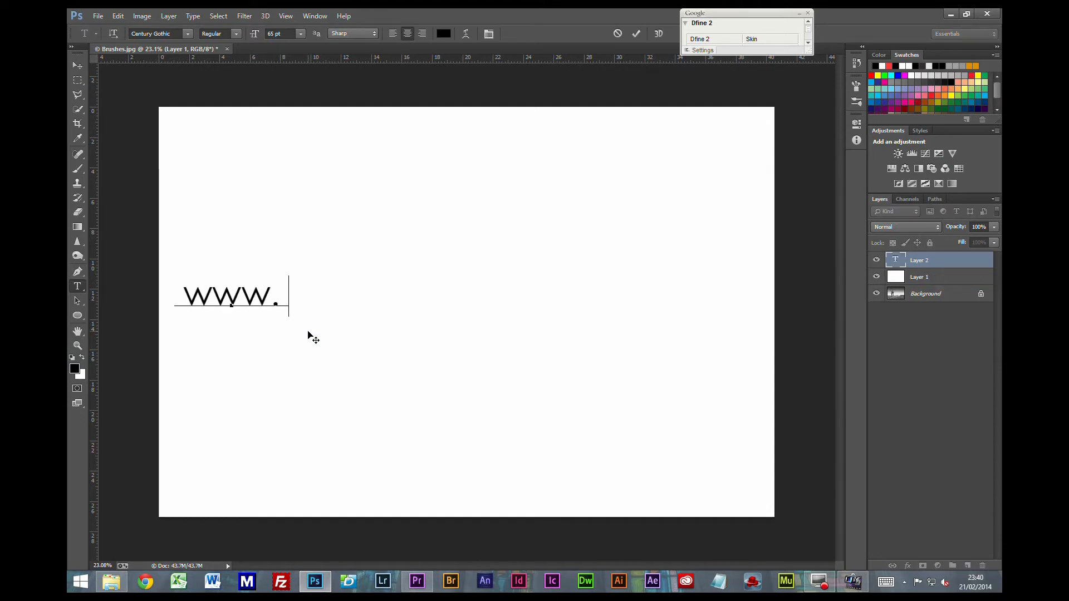
text(karlredsha)
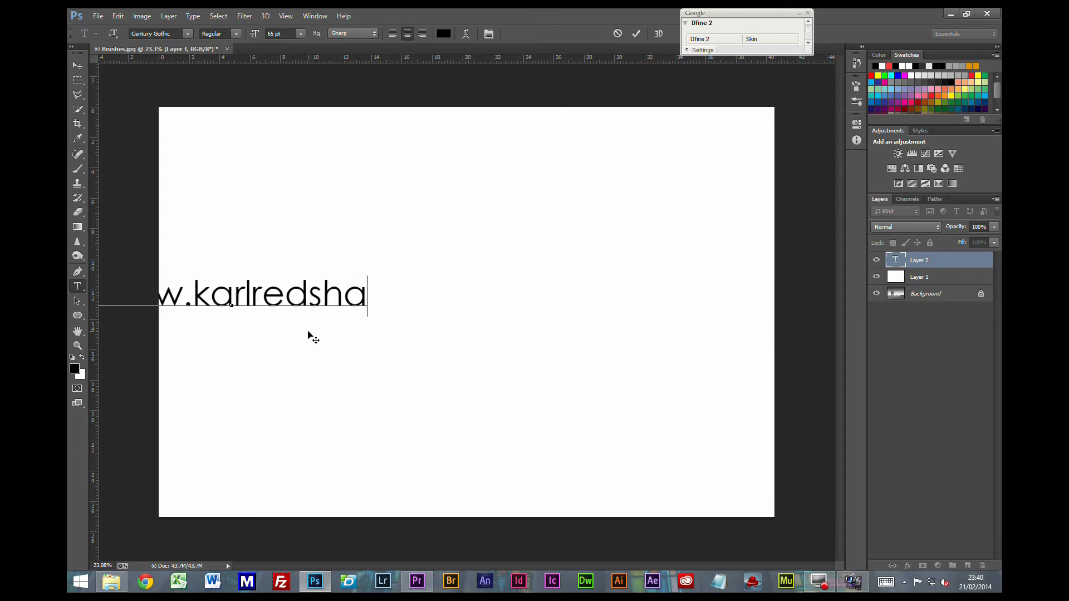
text(w.com)
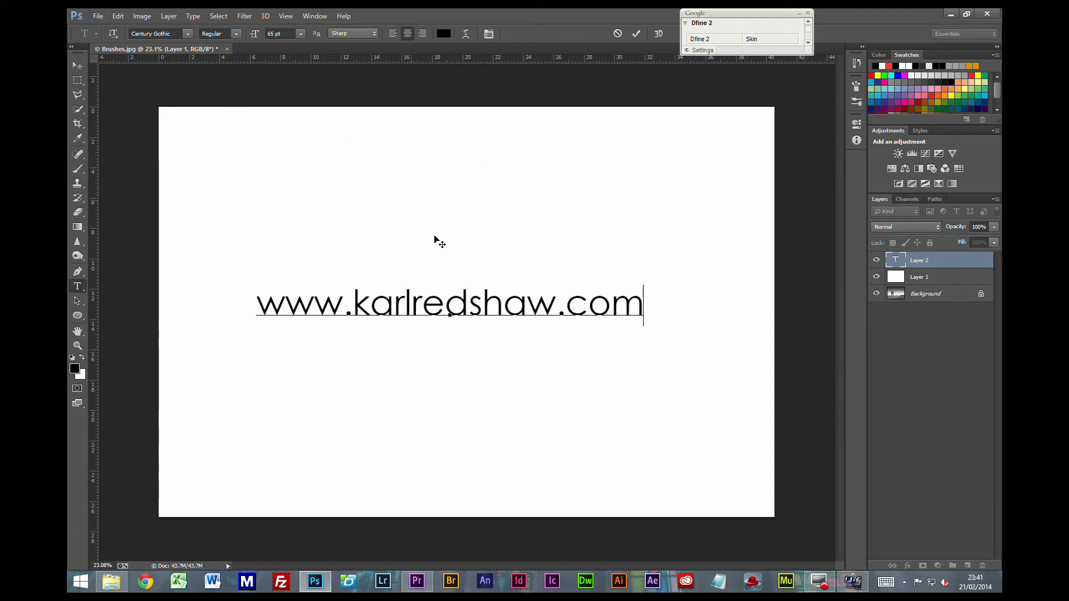
mouse_move(415, 534)
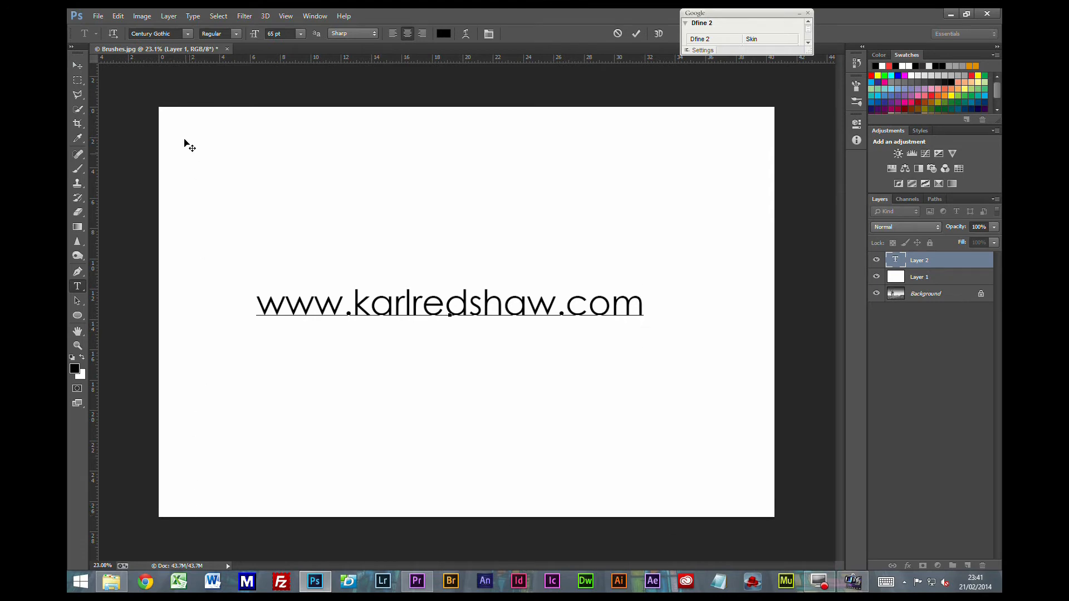
mouse_move(771, 521)
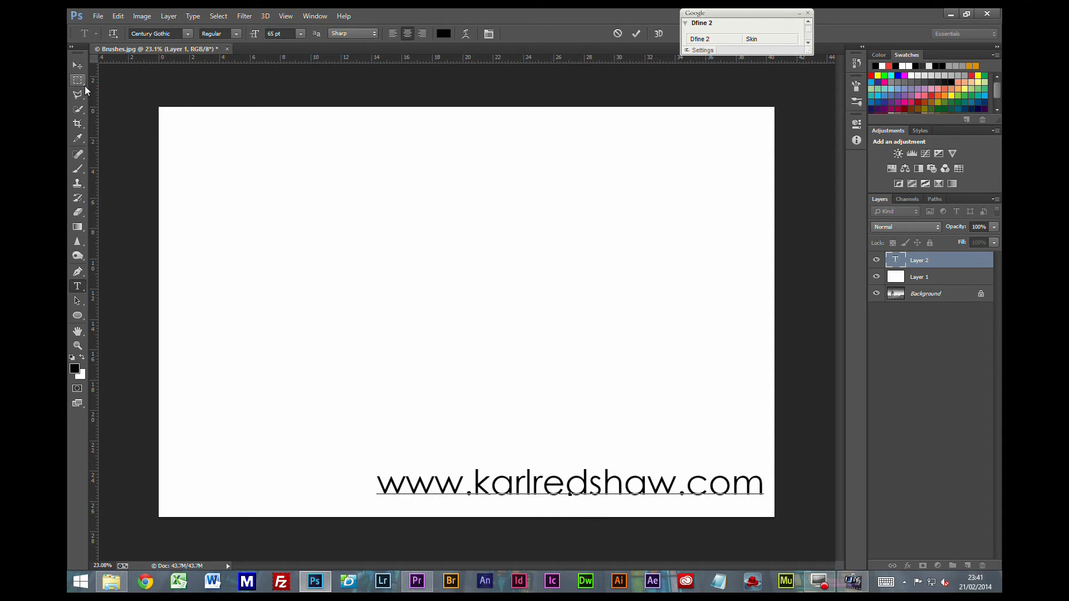
click(77, 124)
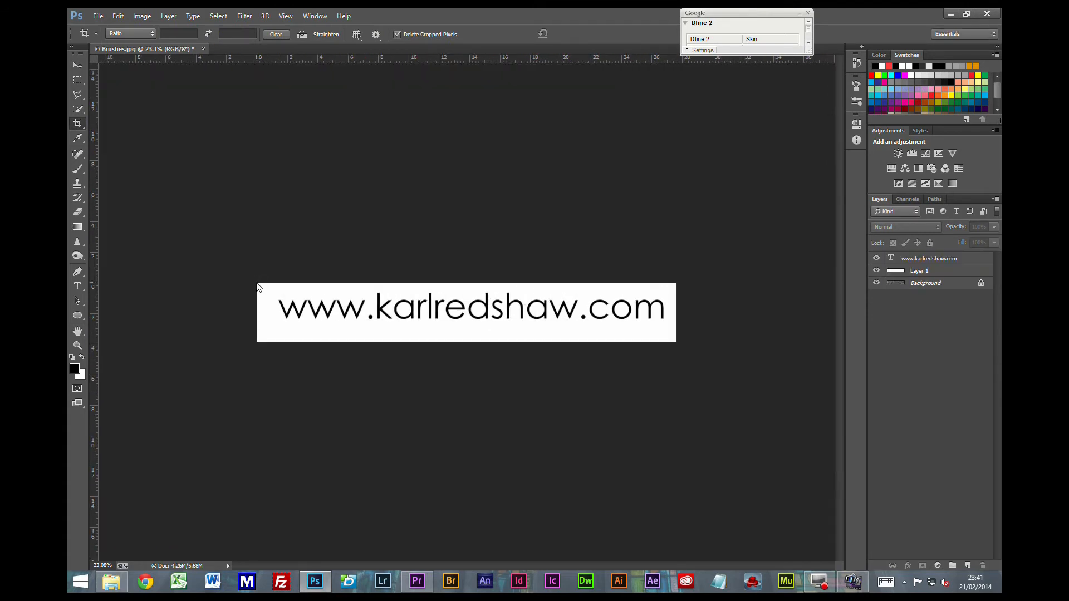
click(117, 15)
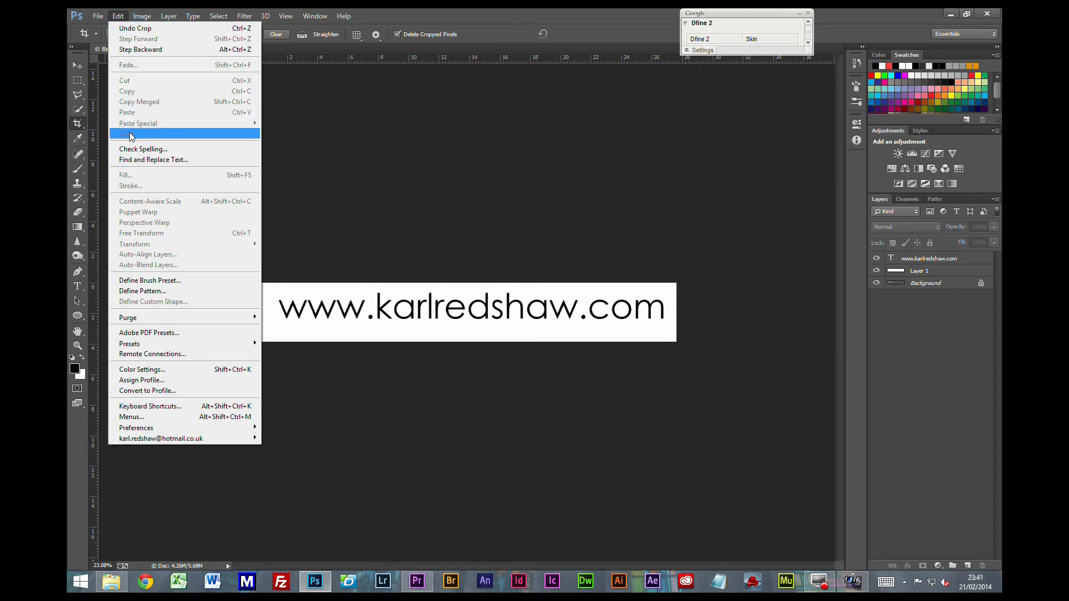
mouse_move(129, 318)
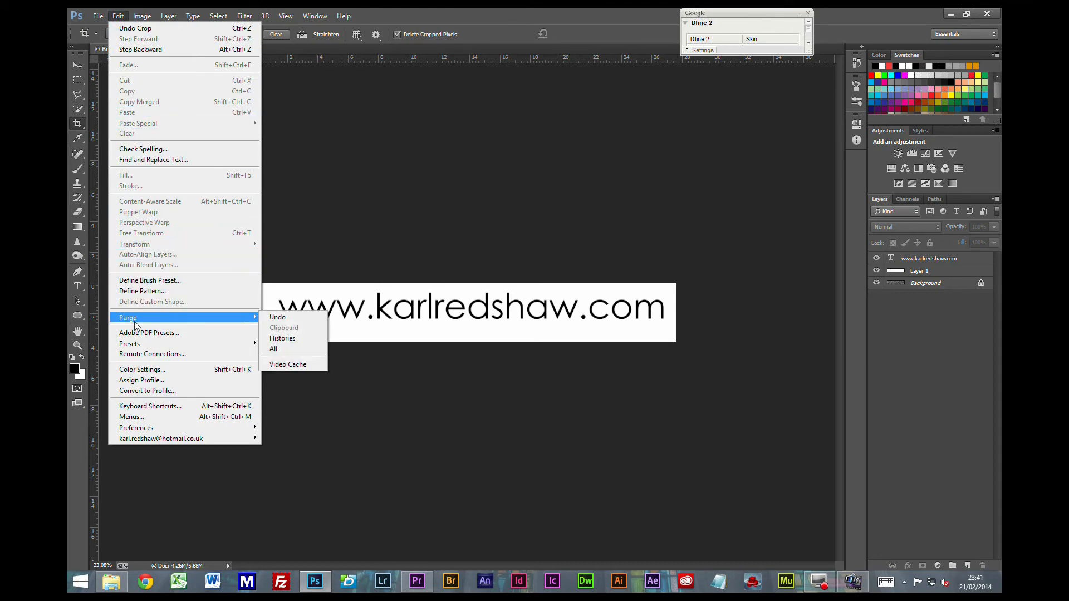
click(149, 280)
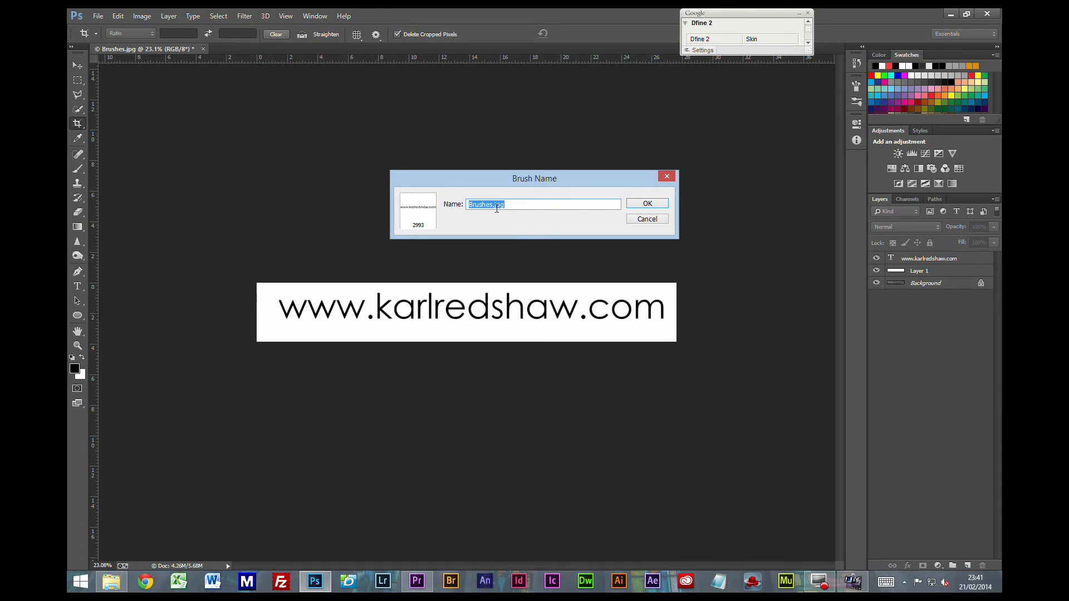
text(www)
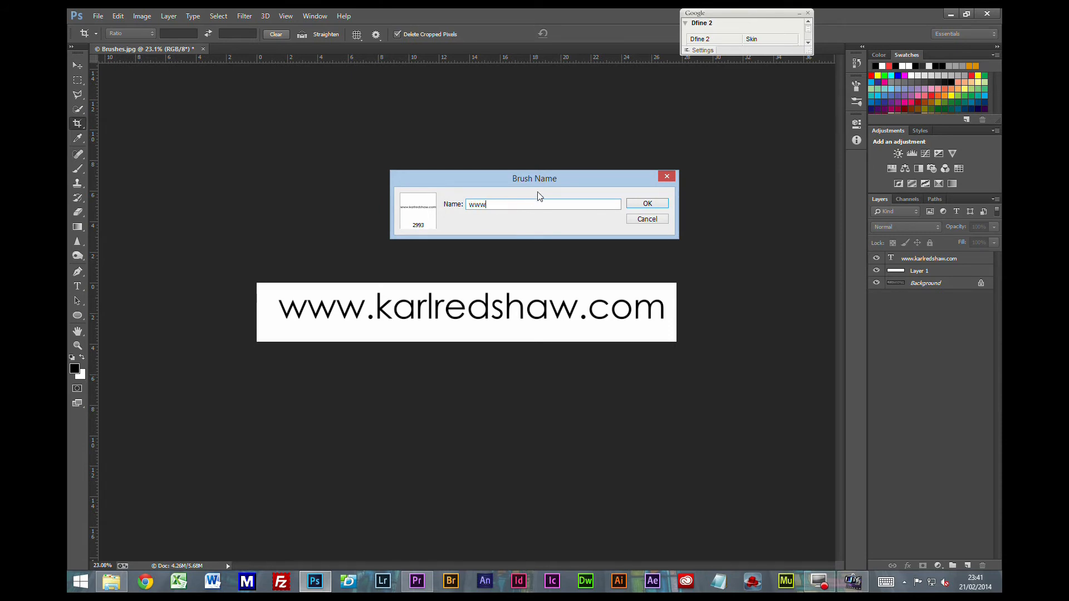
click(646, 203)
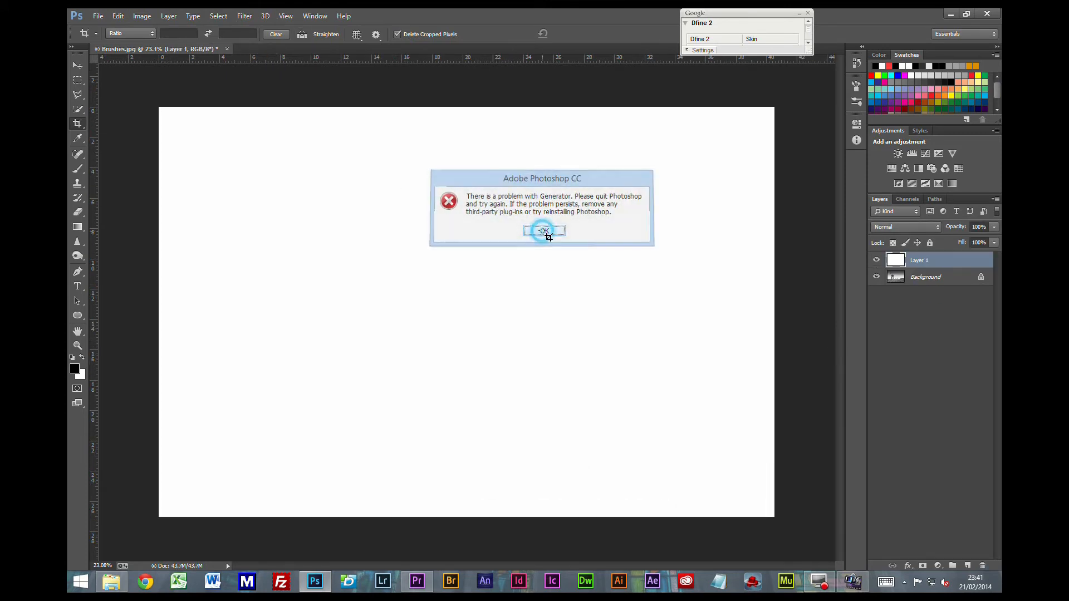
- Dismiss the Generator error and stamp the web-address brush preset down the canvas
click(545, 230)
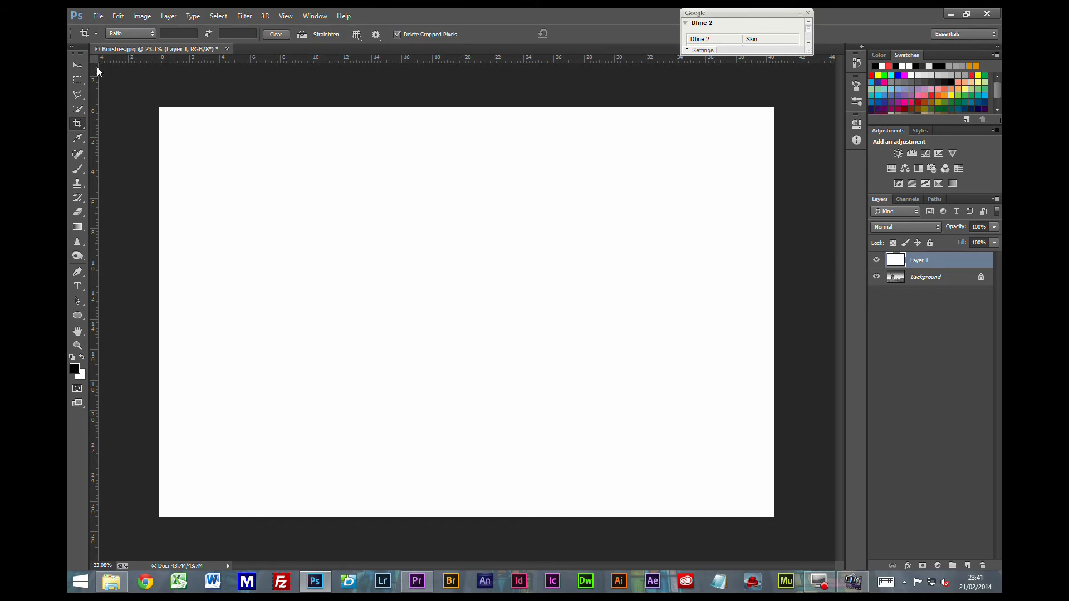
mouse_move(75, 187)
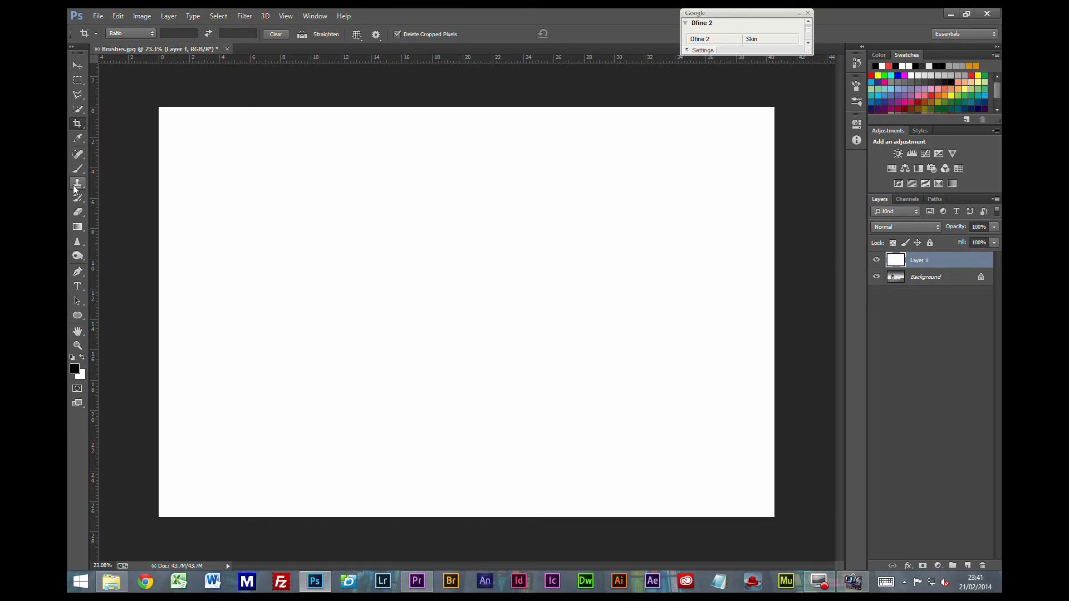
click(78, 170)
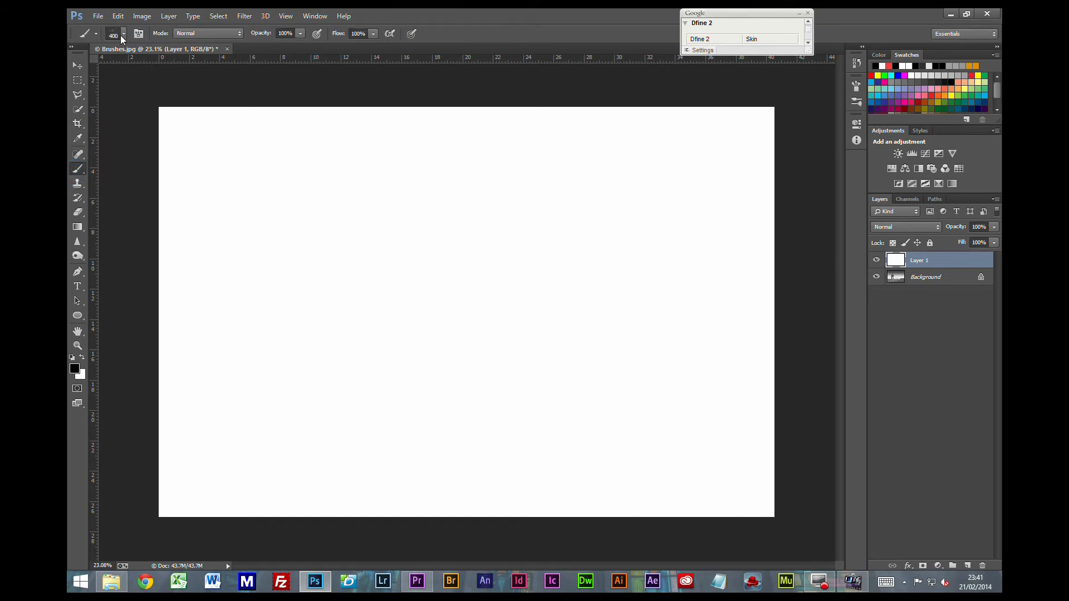
click(123, 33)
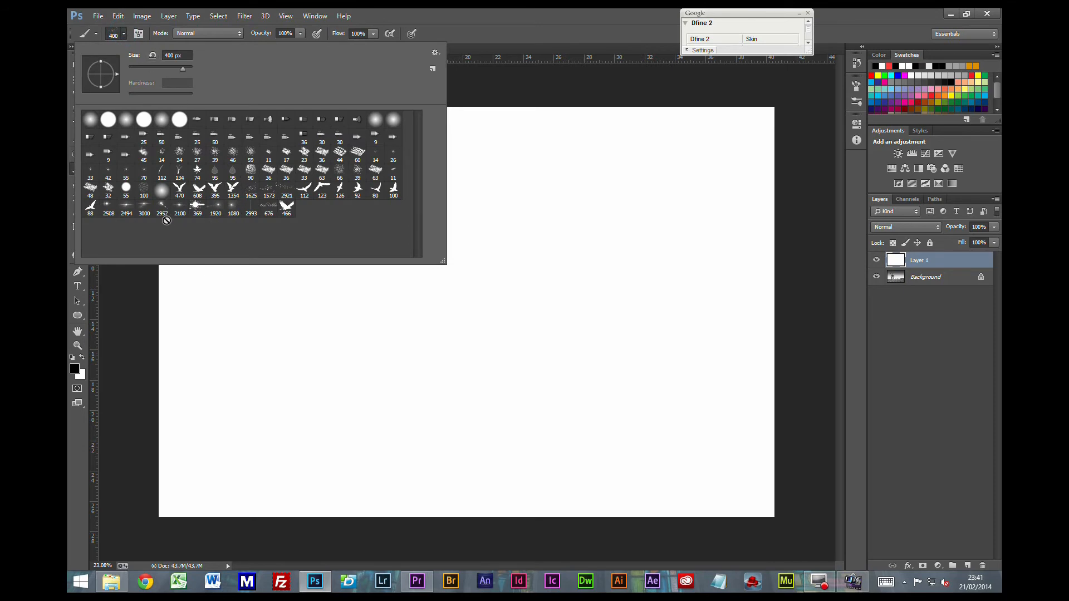
mouse_move(192, 196)
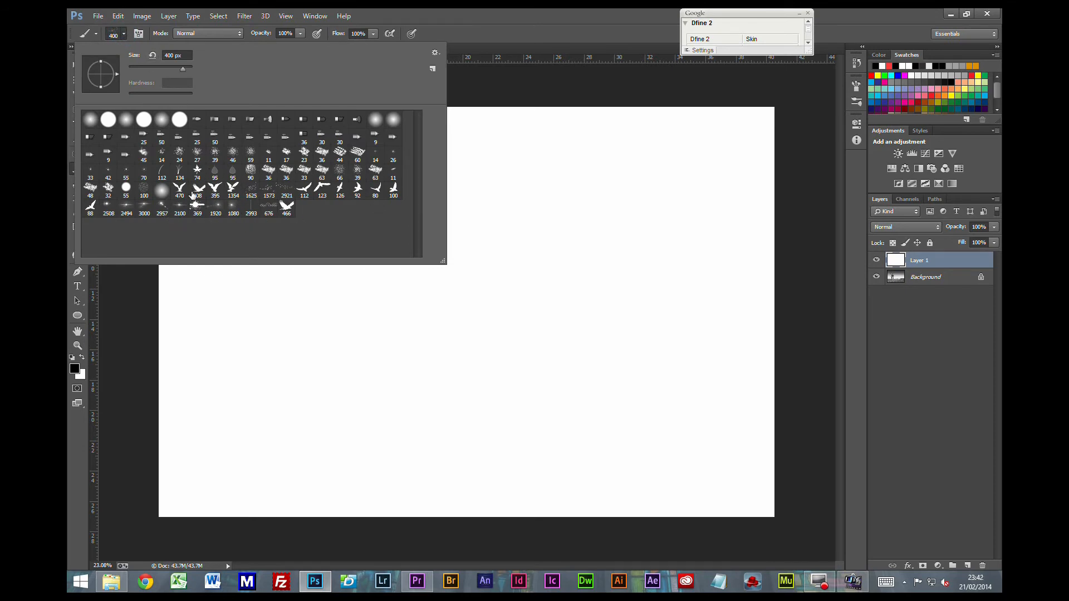
mouse_move(251, 211)
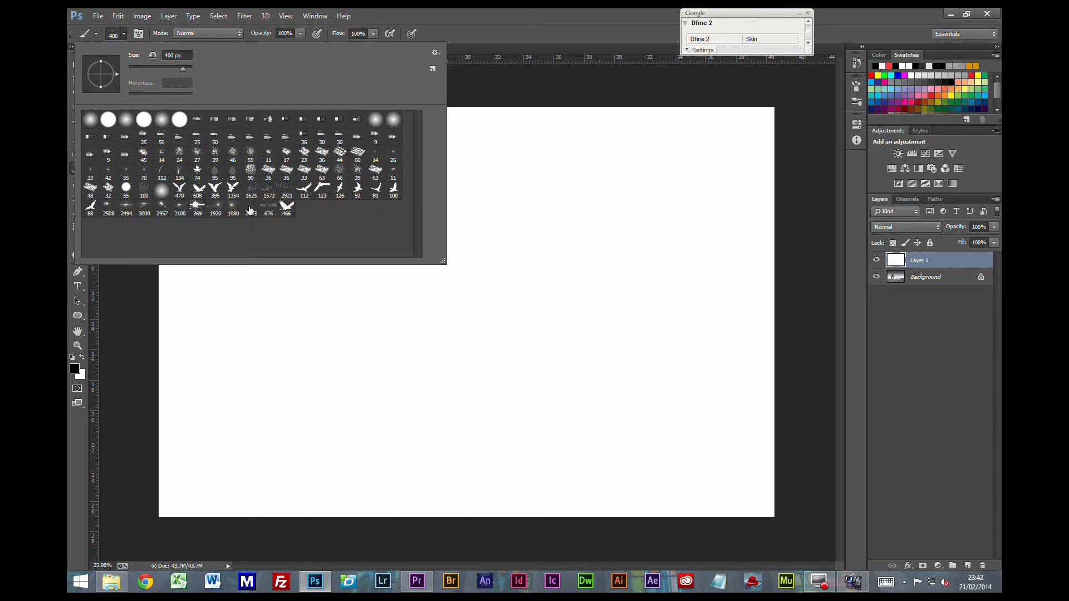
click(251, 208)
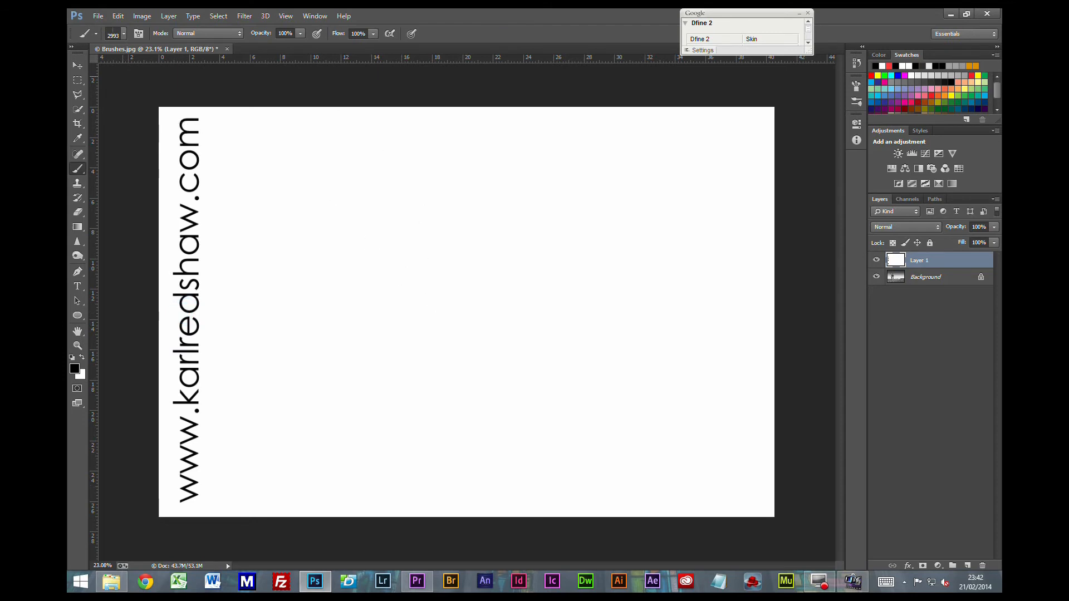
- Stamp the copyright signature brush in black, then again in a reddish foreground colour
click(124, 33)
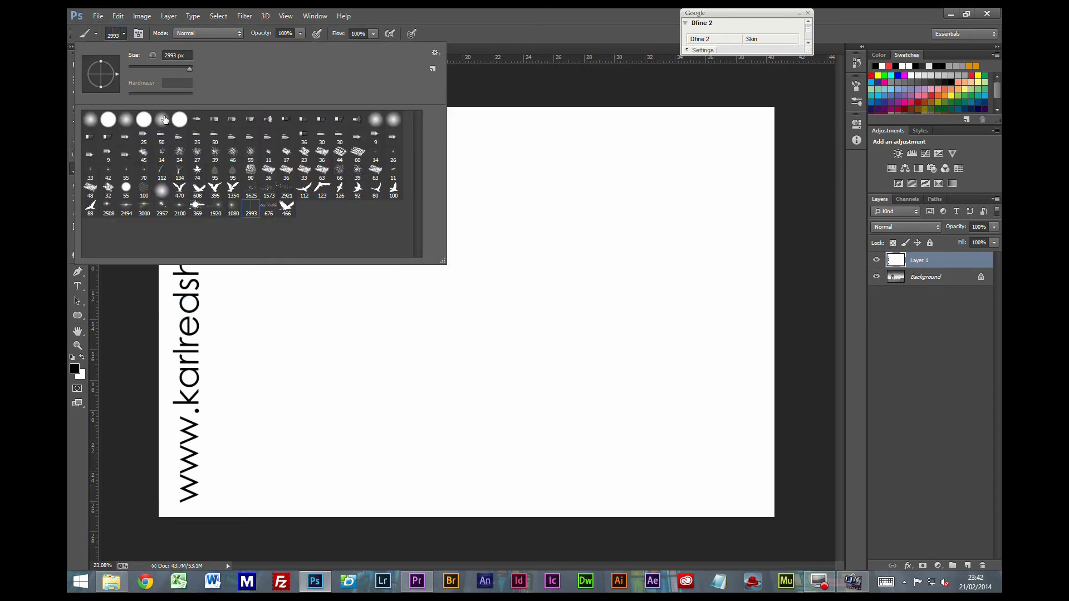
click(268, 206)
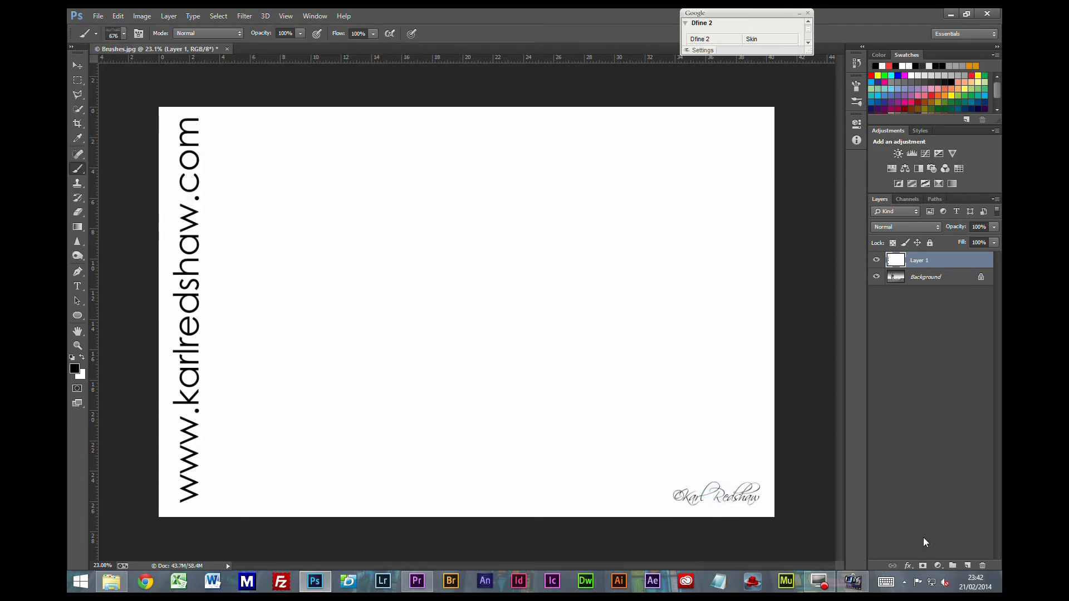
mouse_move(995, 243)
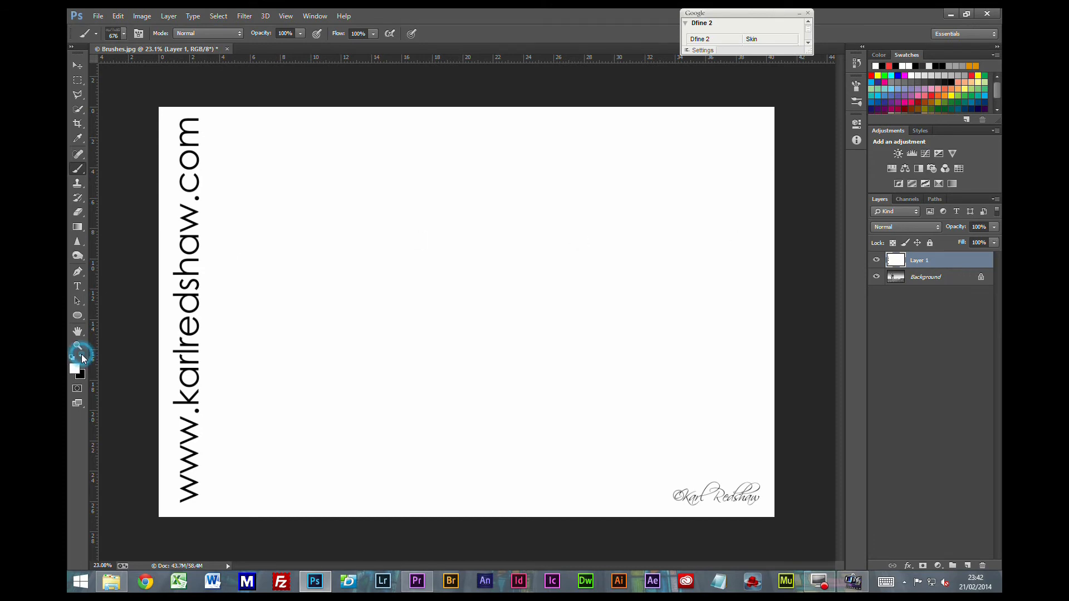
click(74, 366)
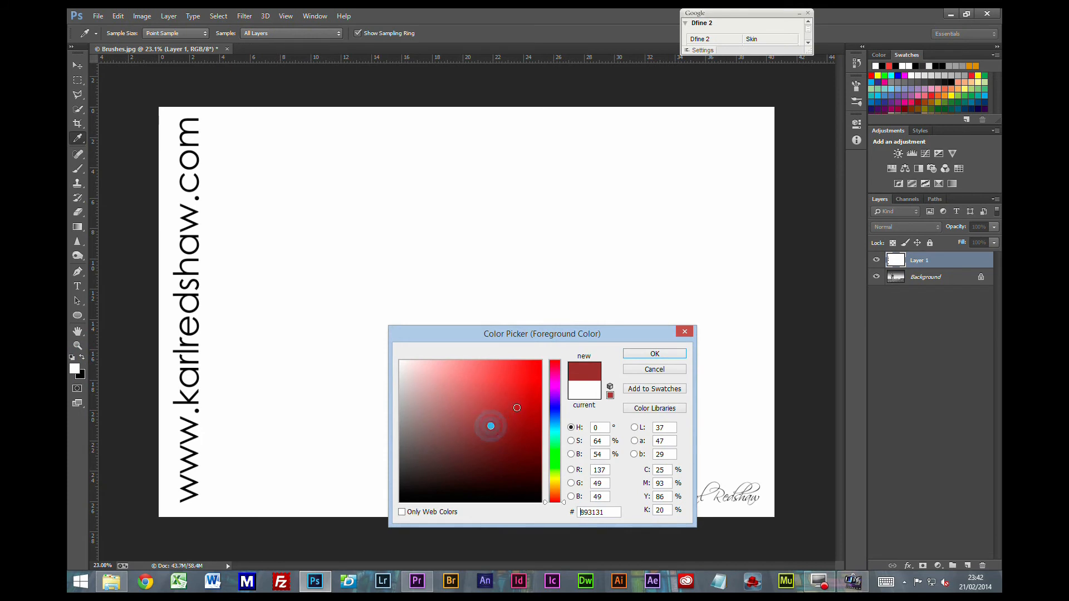
click(654, 353)
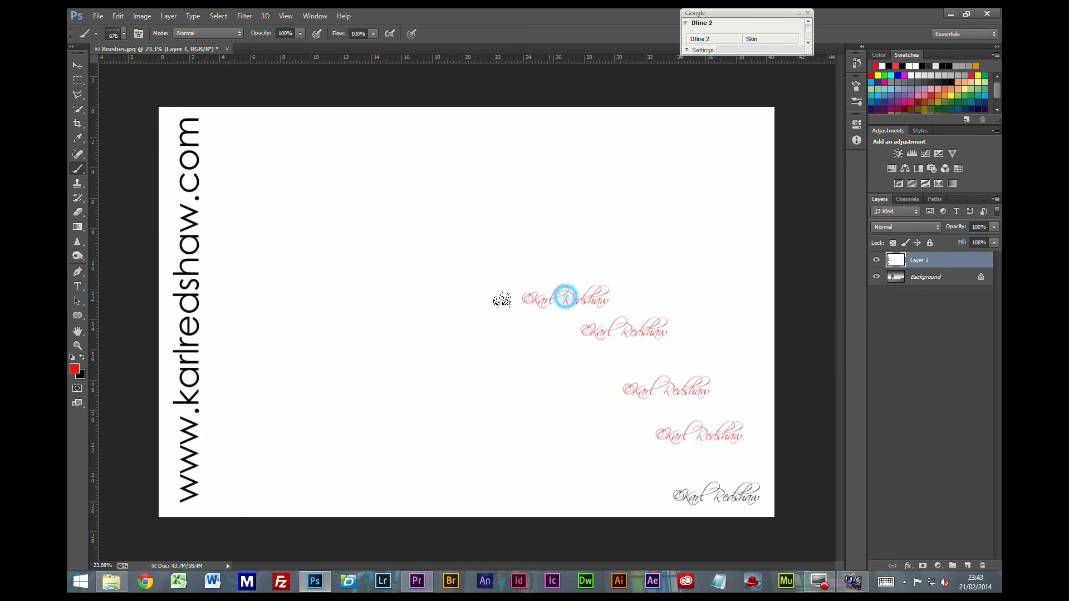
click(227, 48)
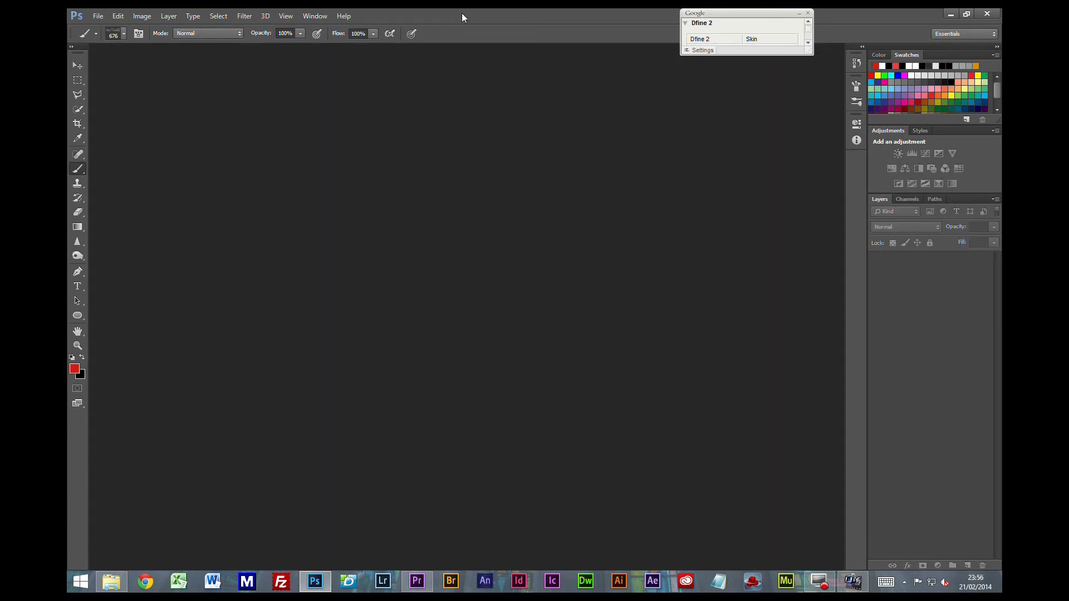
mouse_move(98, 16)
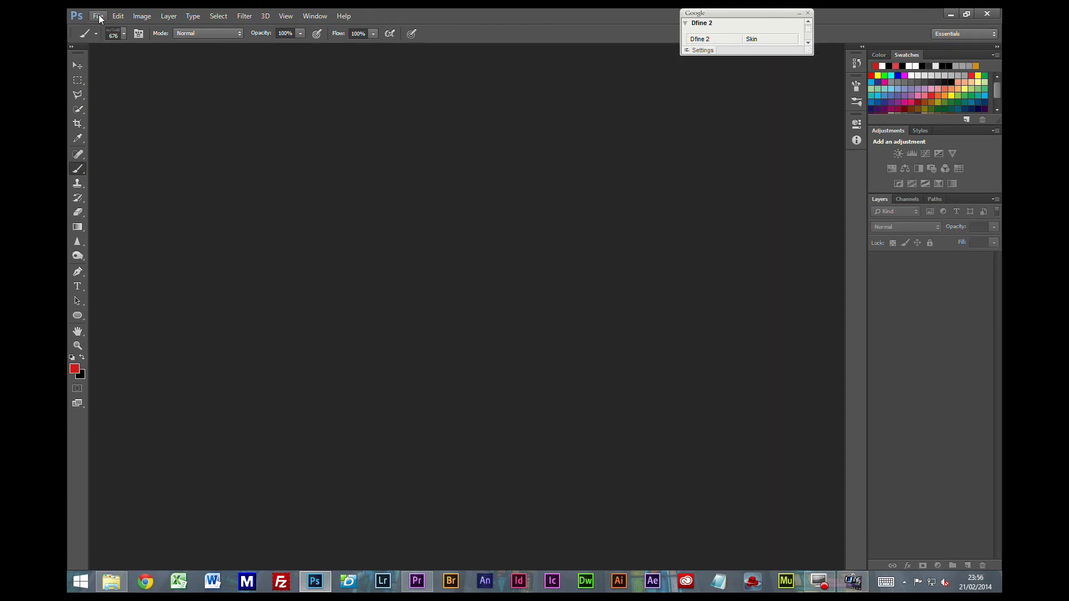
- Open the Preset Manager from Edit > Presets
click(117, 15)
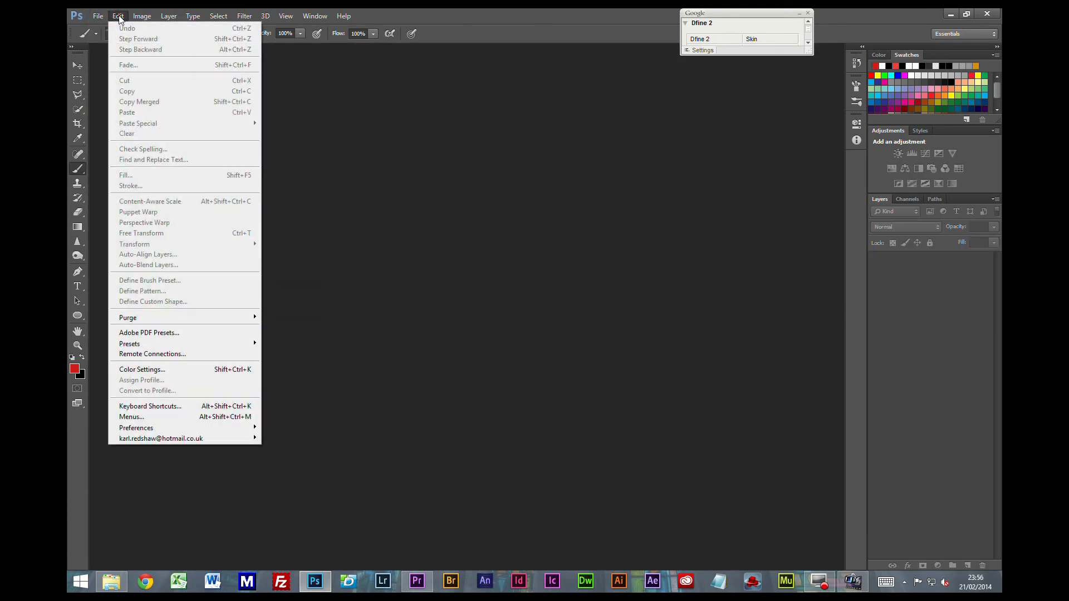
mouse_move(147, 281)
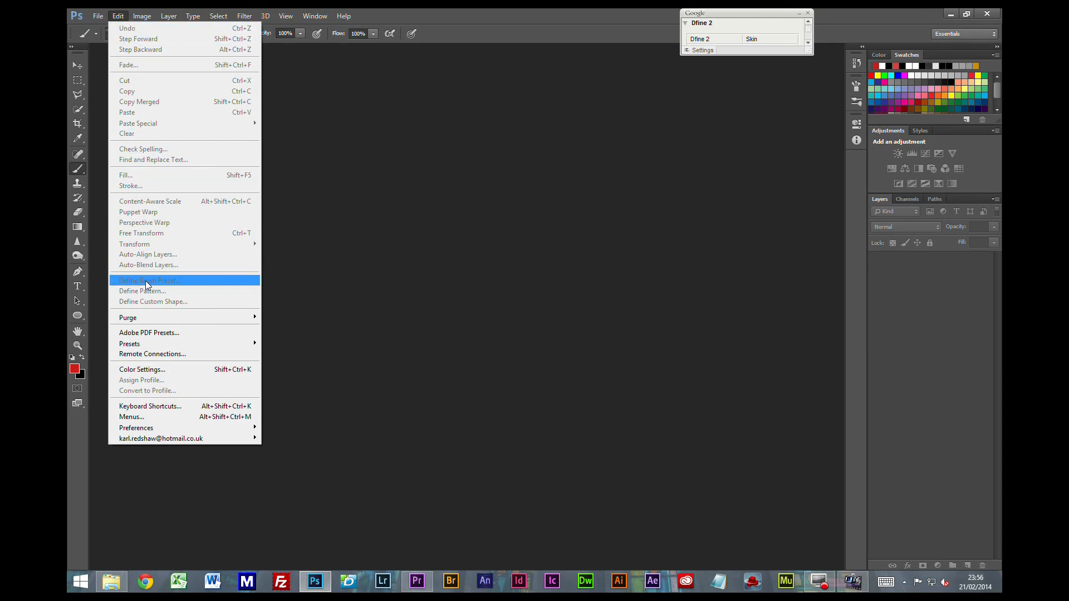
mouse_move(129, 344)
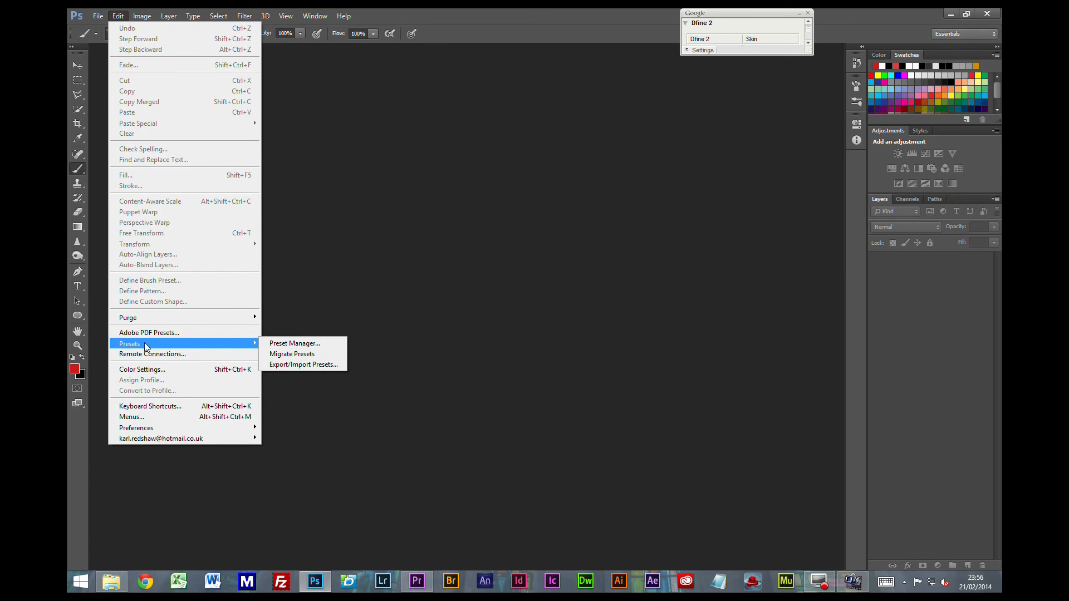
click(294, 342)
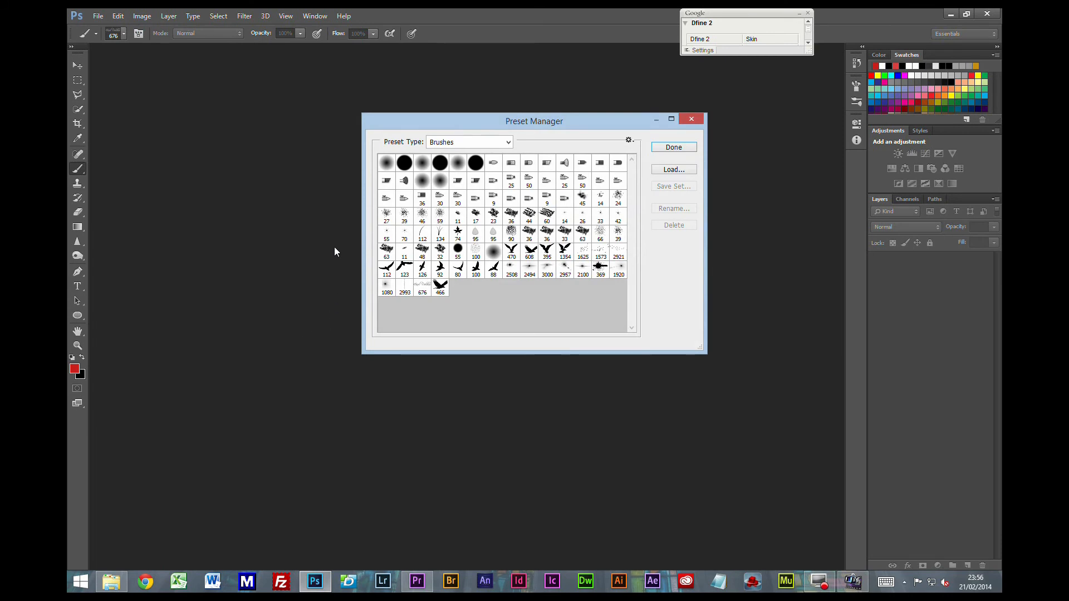
- Keep Preset Type on Brushes, select the custom brushes and start Save Set for an ABR file
click(469, 141)
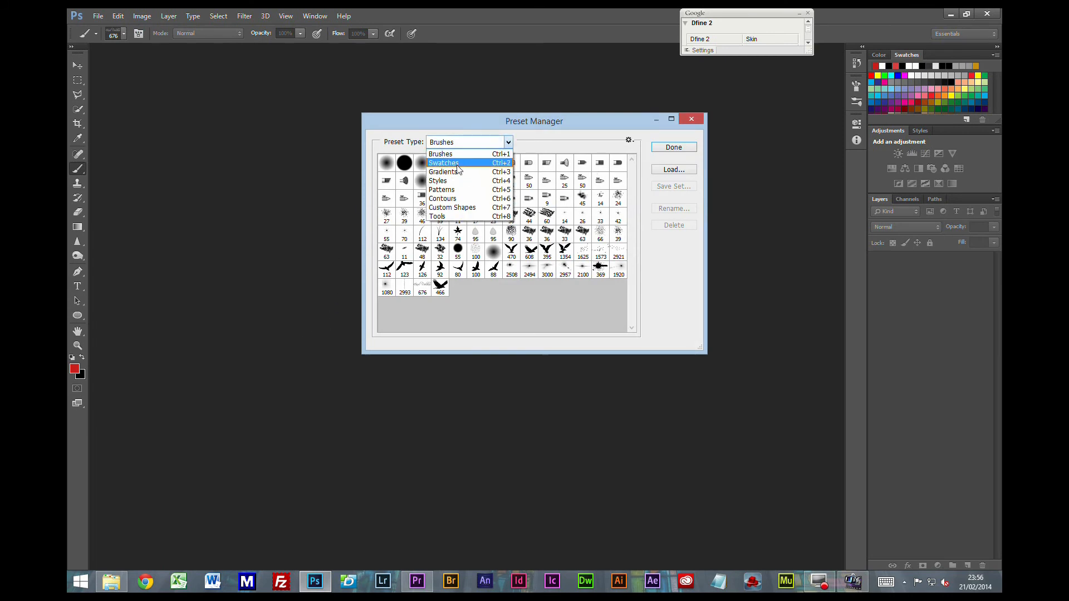
click(439, 154)
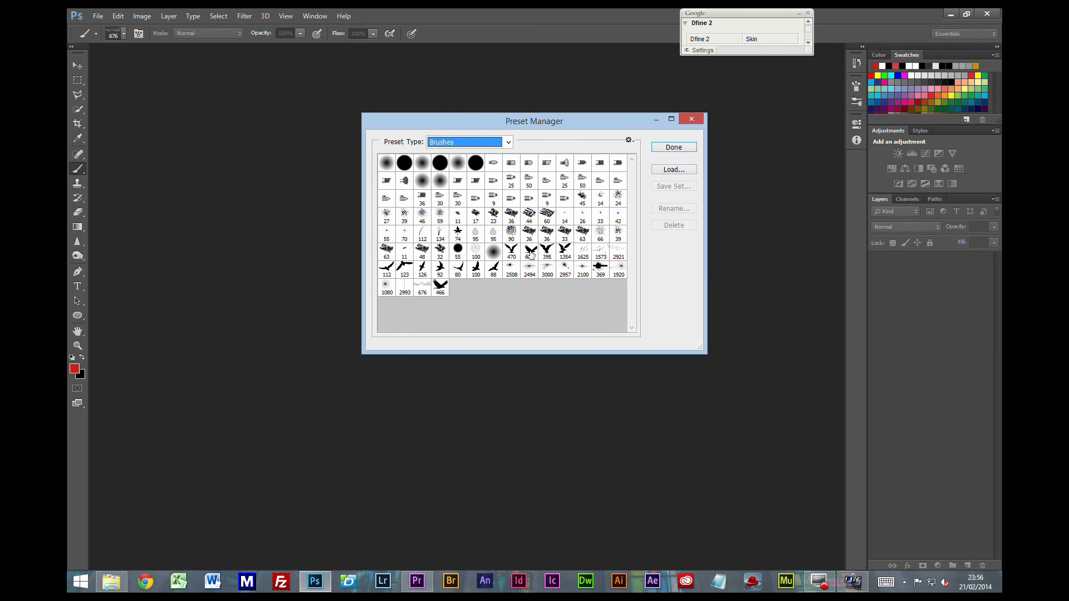
click(511, 253)
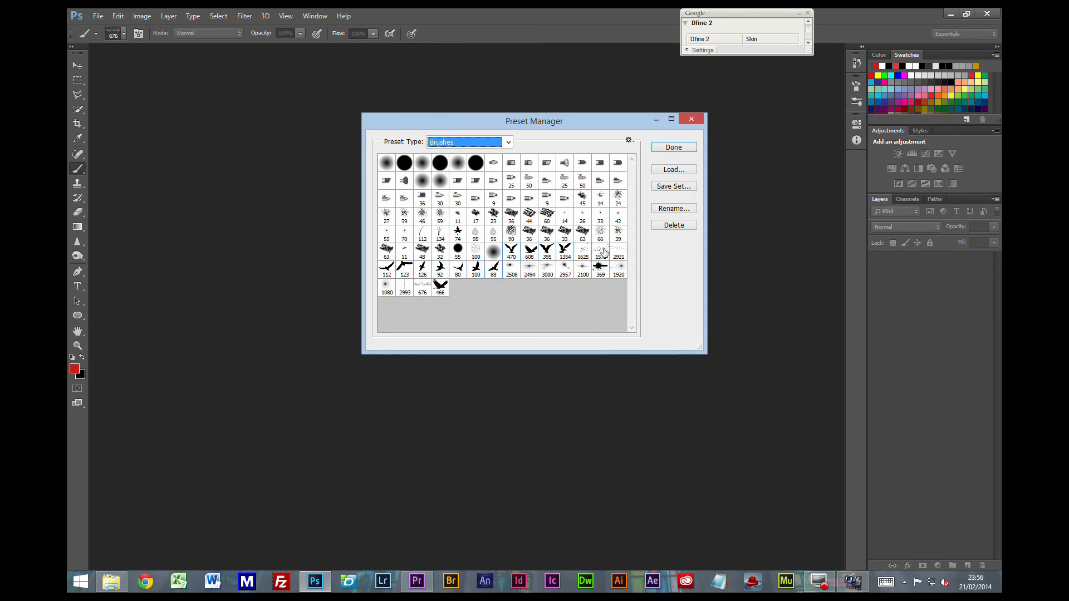
click(672, 186)
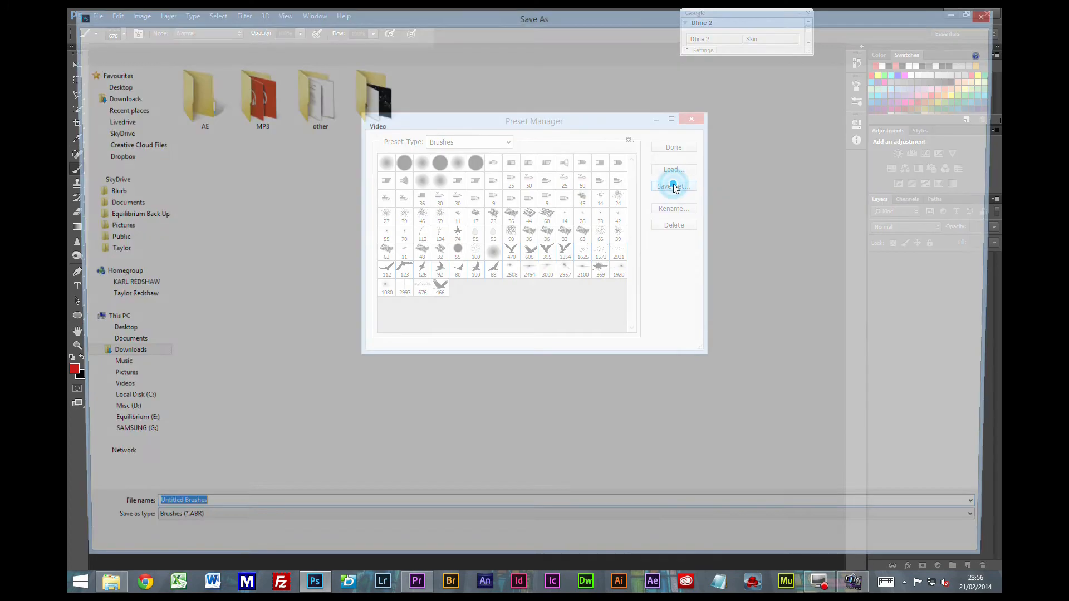
- Leave the brush set Save As window on the Downloads folder as Untitled Brushes
click(673, 186)
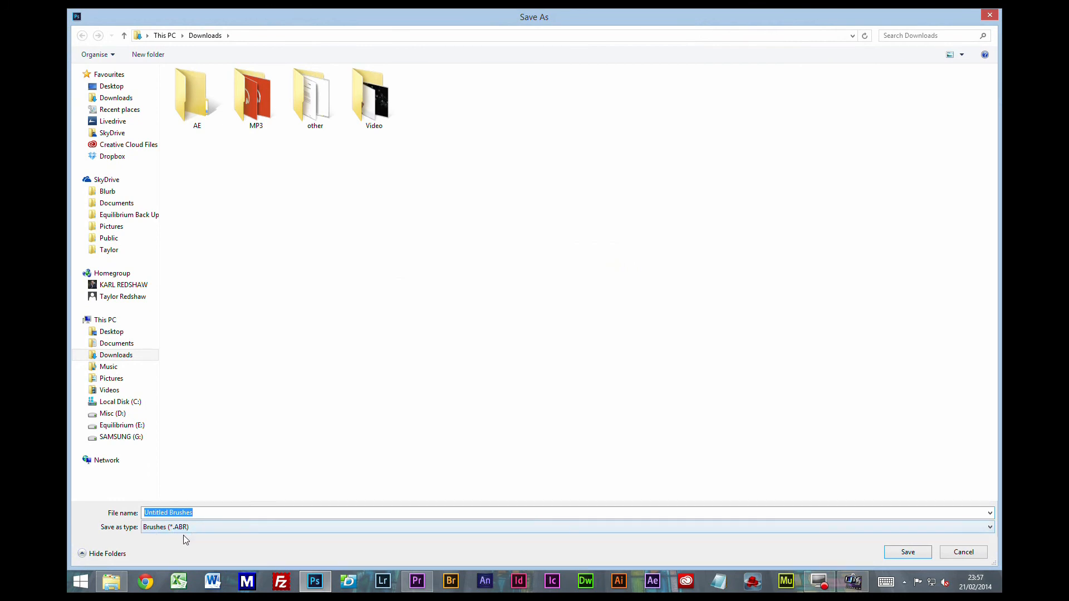
mouse_move(193, 538)
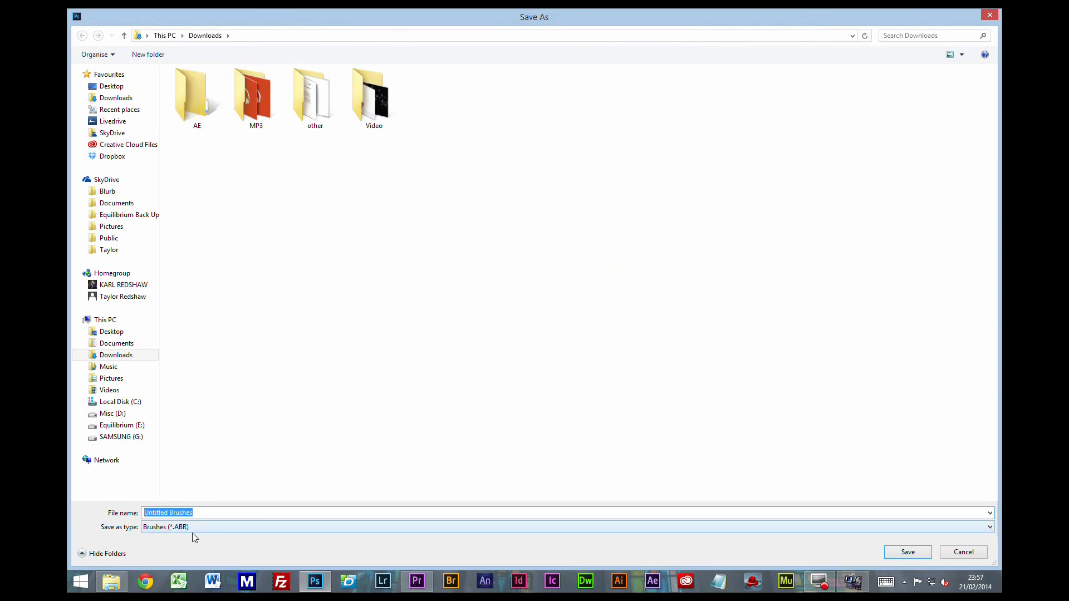
mouse_move(323, 516)
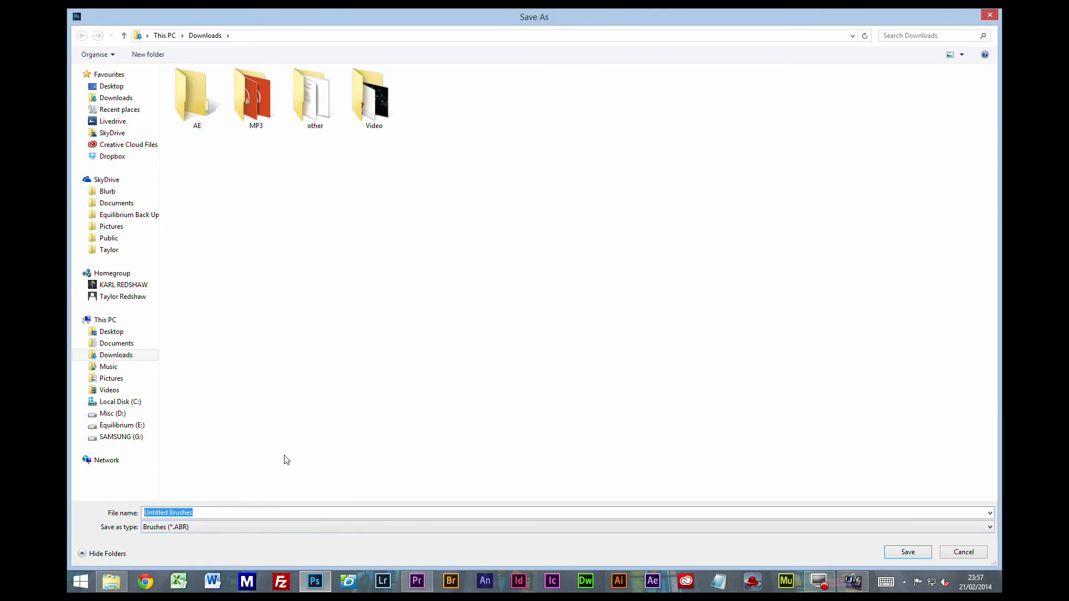
mouse_move(648, 250)
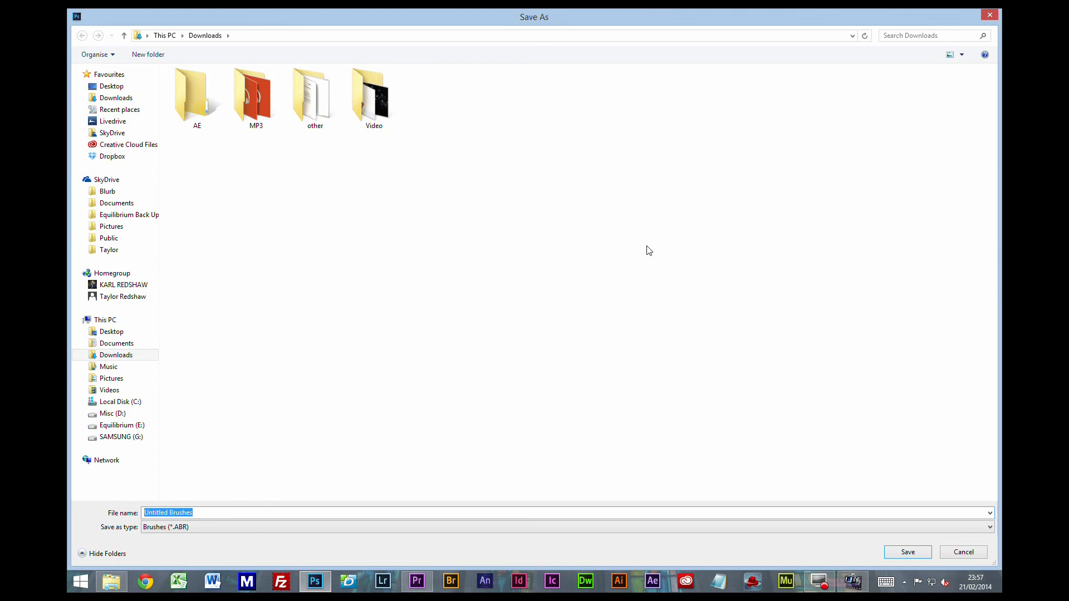
mouse_move(949, 546)
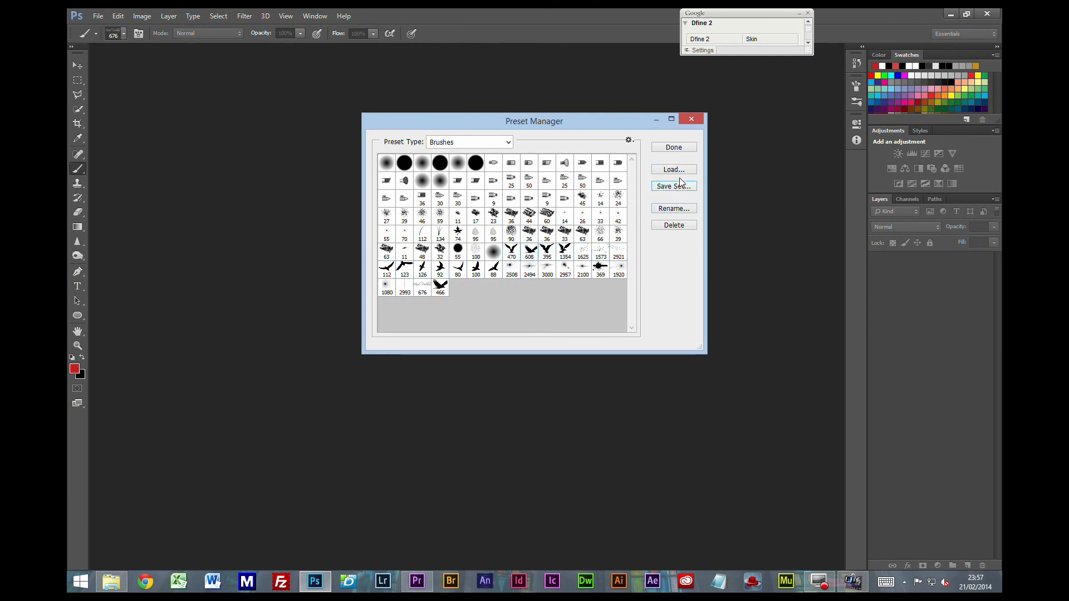
click(673, 169)
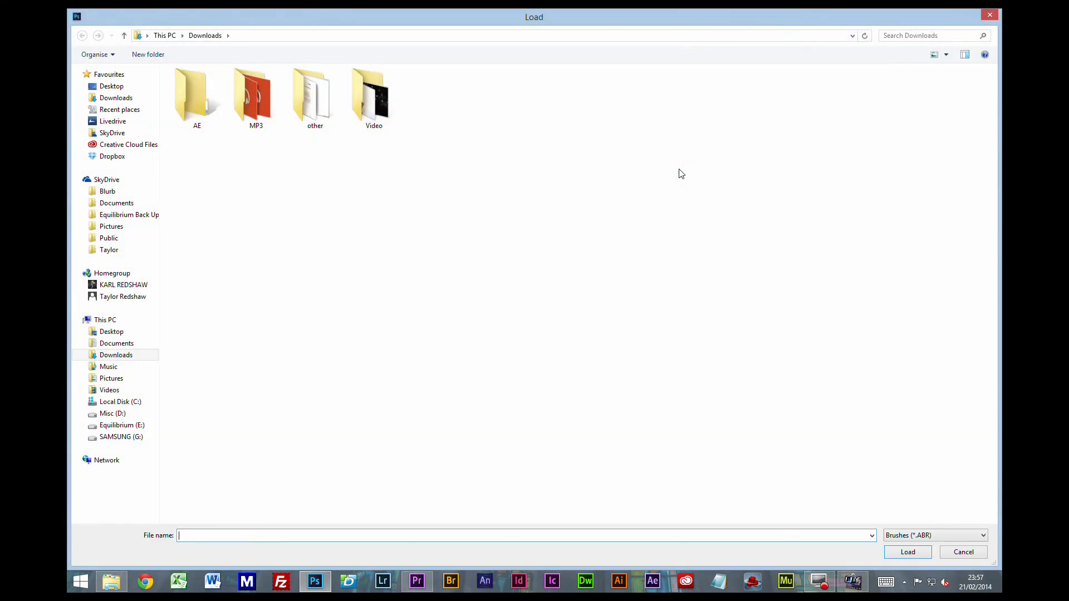
mouse_move(945, 567)
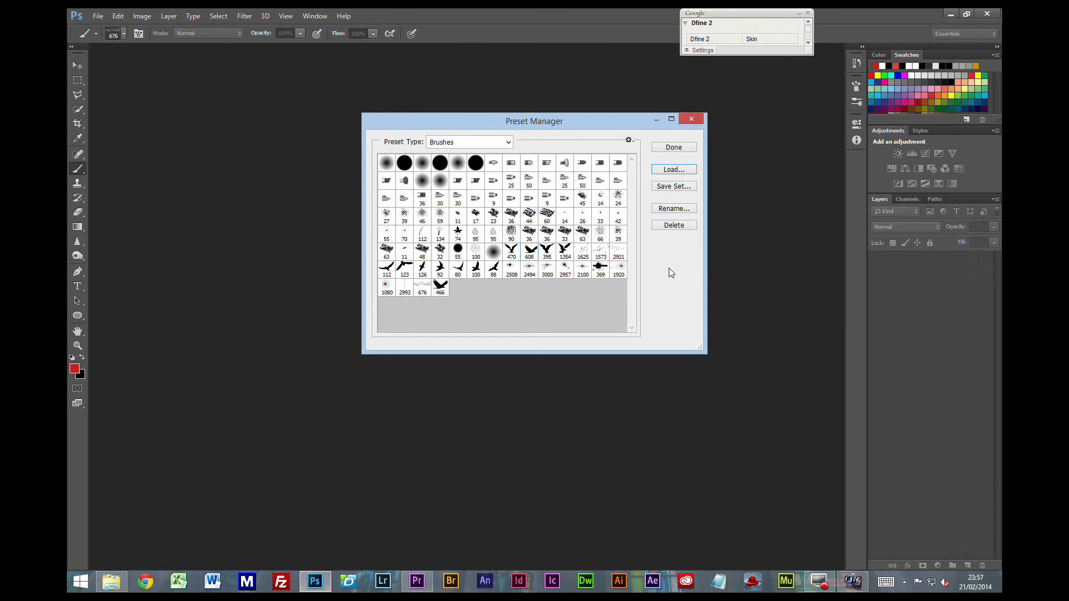
mouse_move(504, 274)
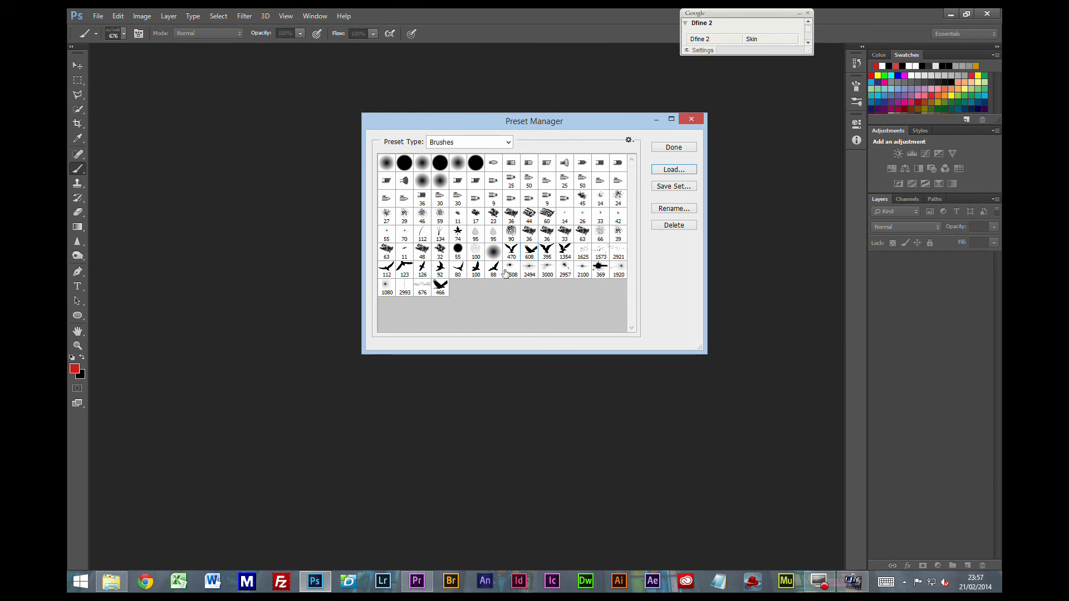
mouse_move(666, 309)
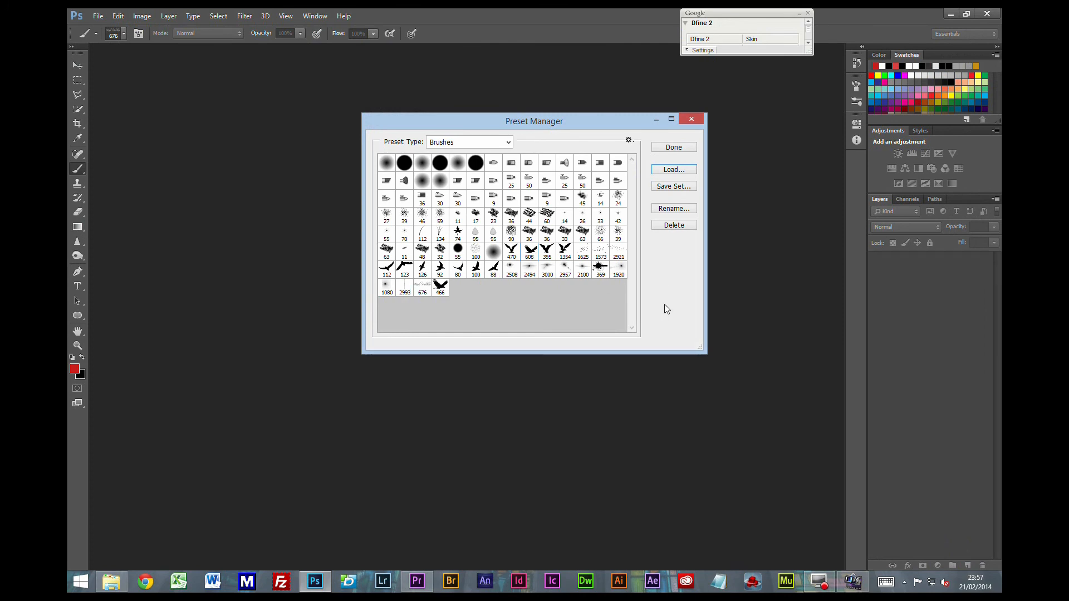
mouse_move(651, 284)
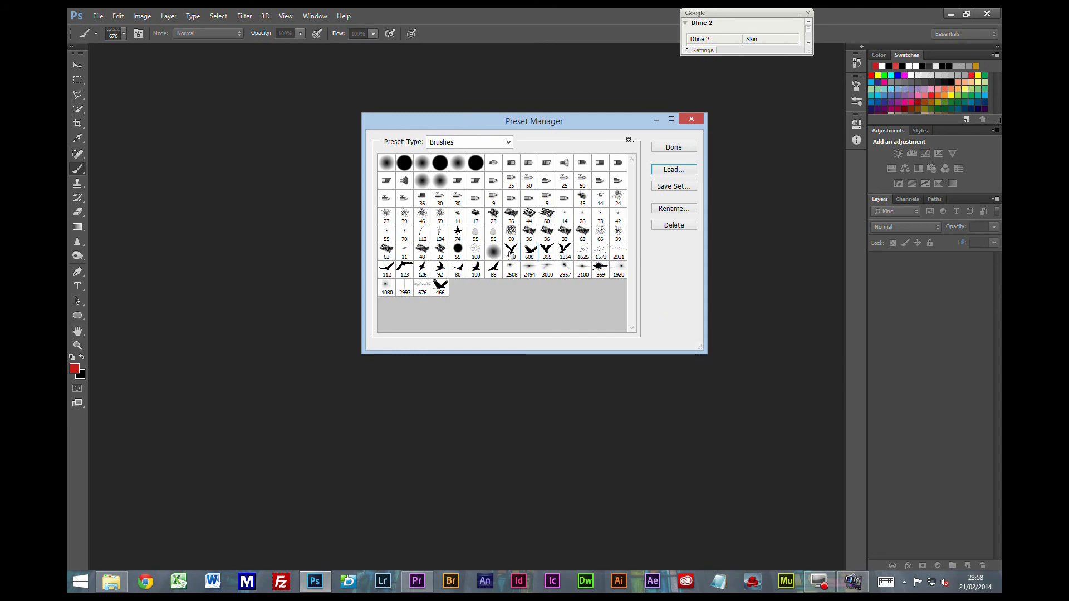
mouse_move(579, 260)
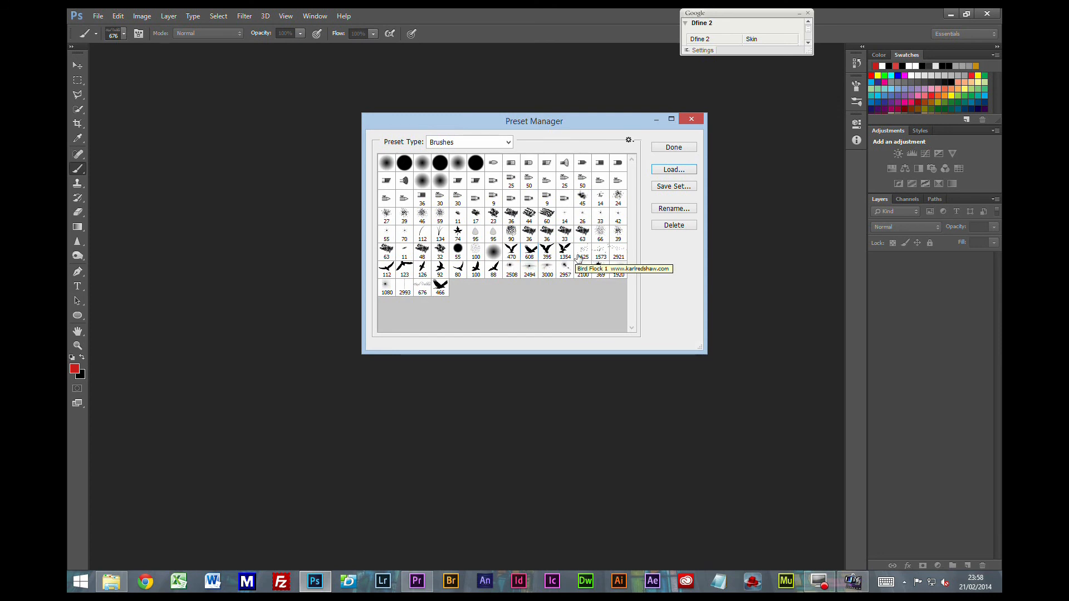
mouse_move(583, 266)
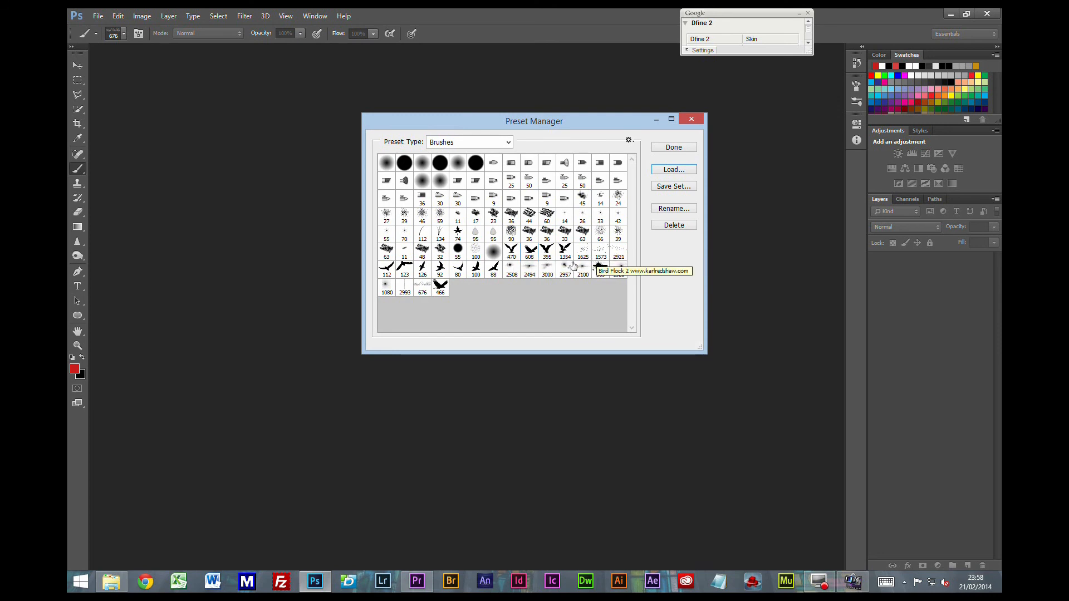
mouse_move(539, 275)
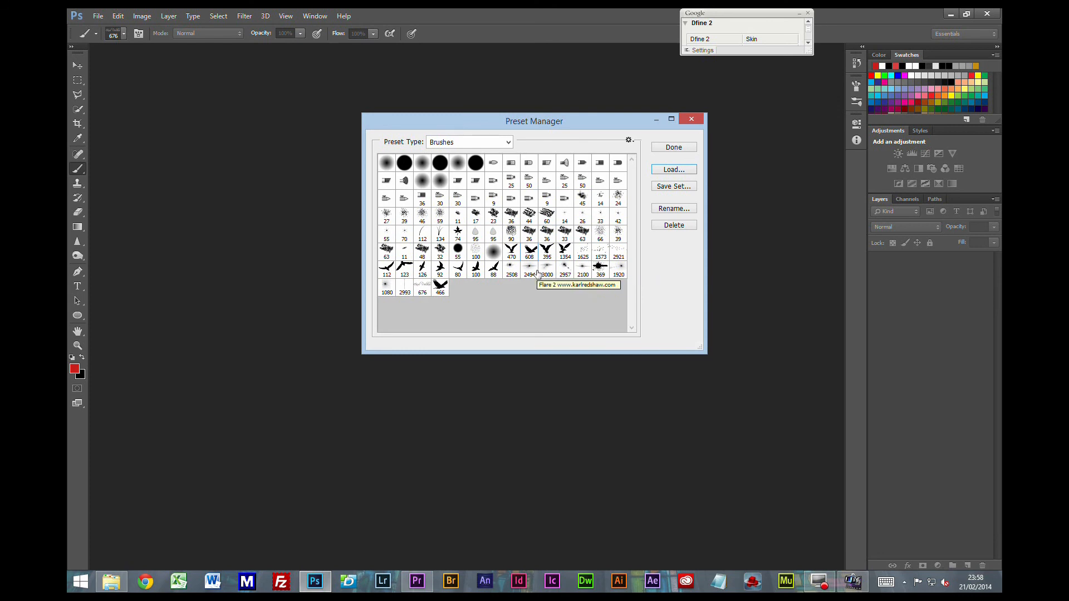
mouse_move(583, 266)
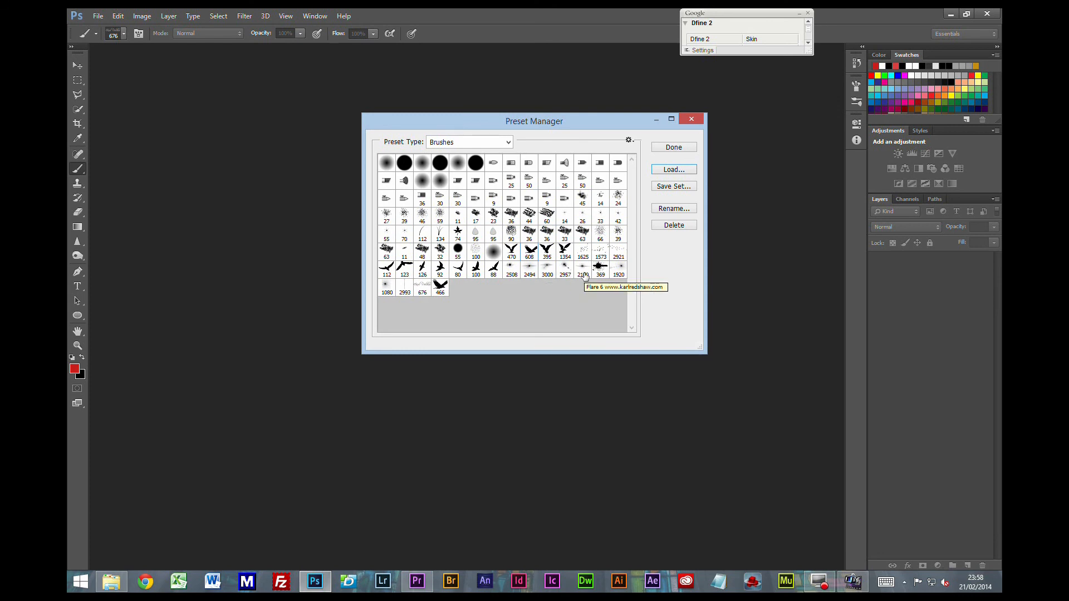
mouse_move(685, 298)
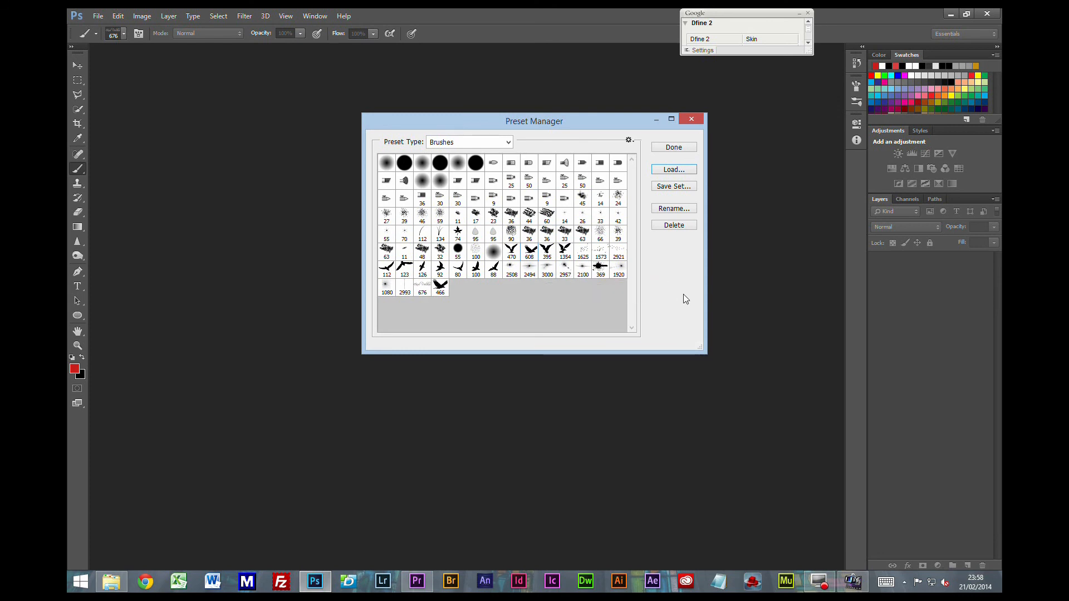